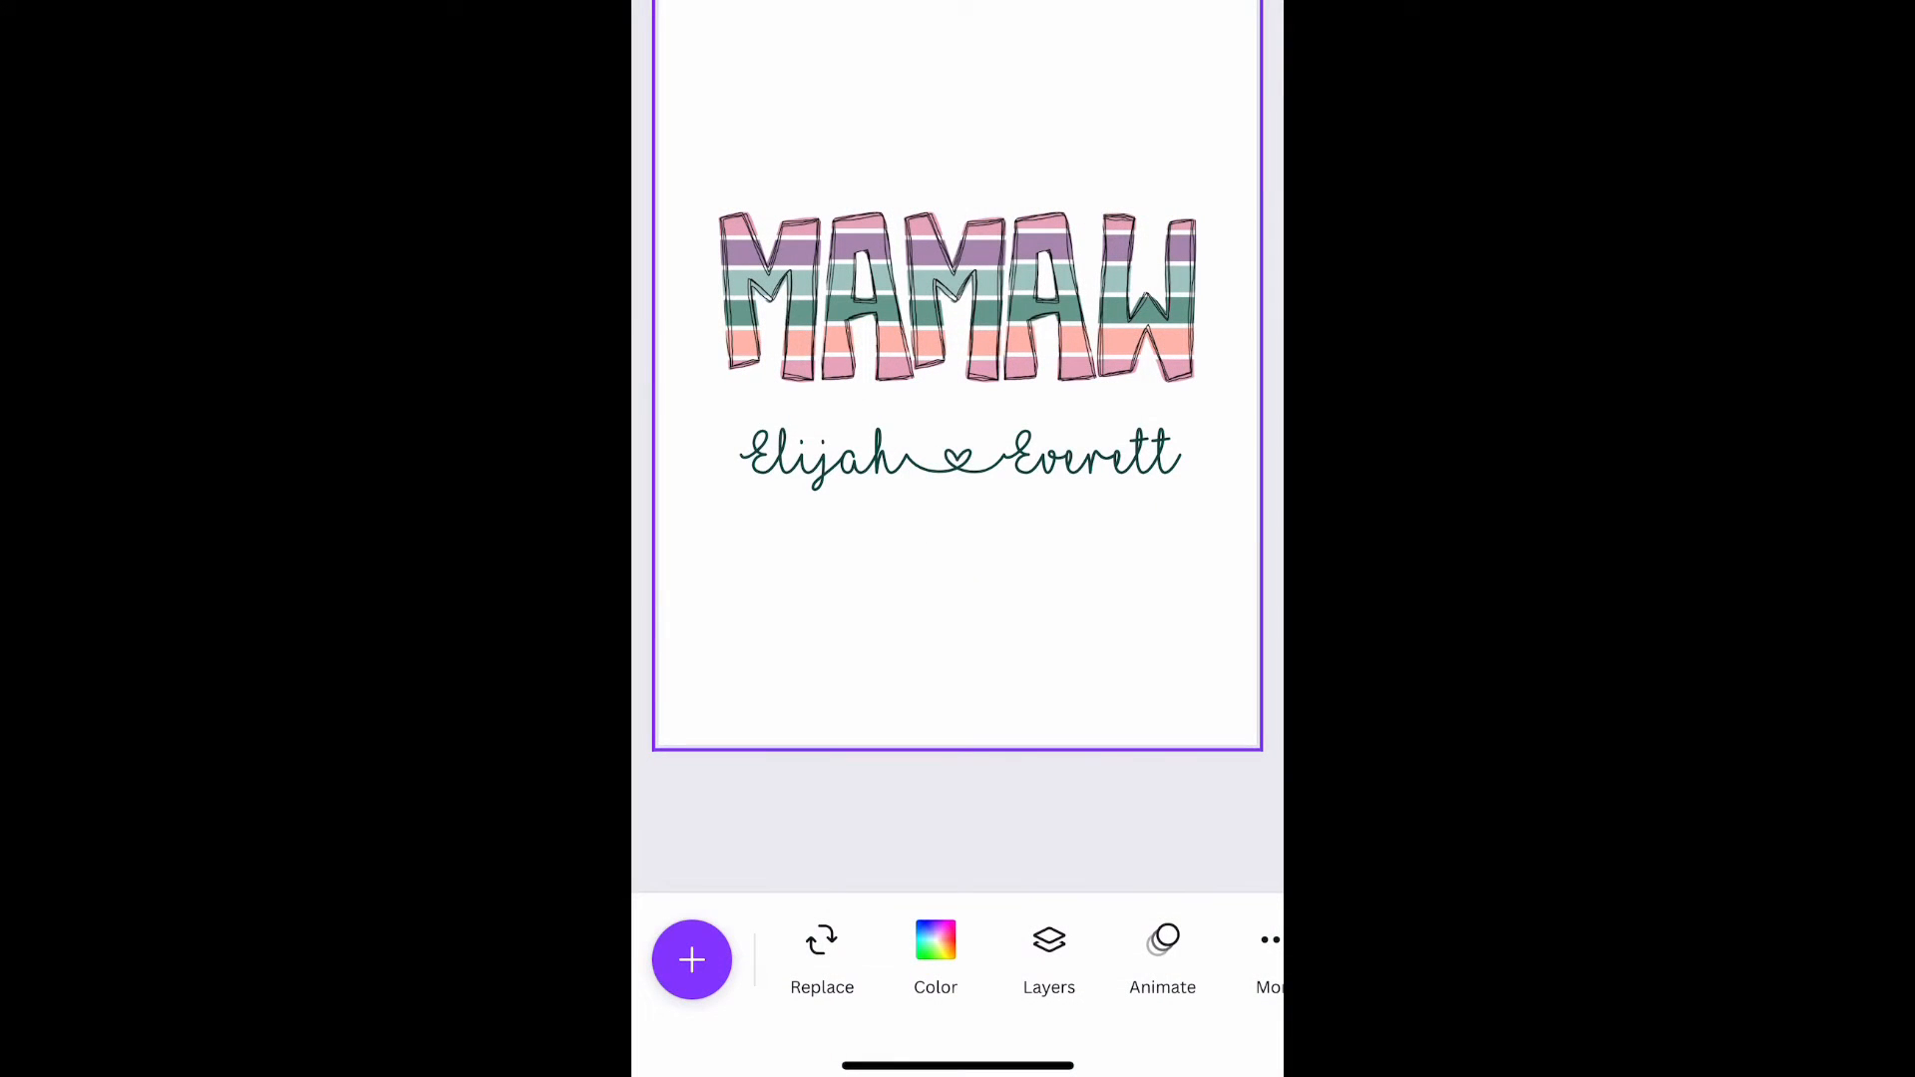
Select the Elijah ♡ Everett script names beneath the striped MAMAW title.
{"action": "left_click", "coordinate": [809, 299]}
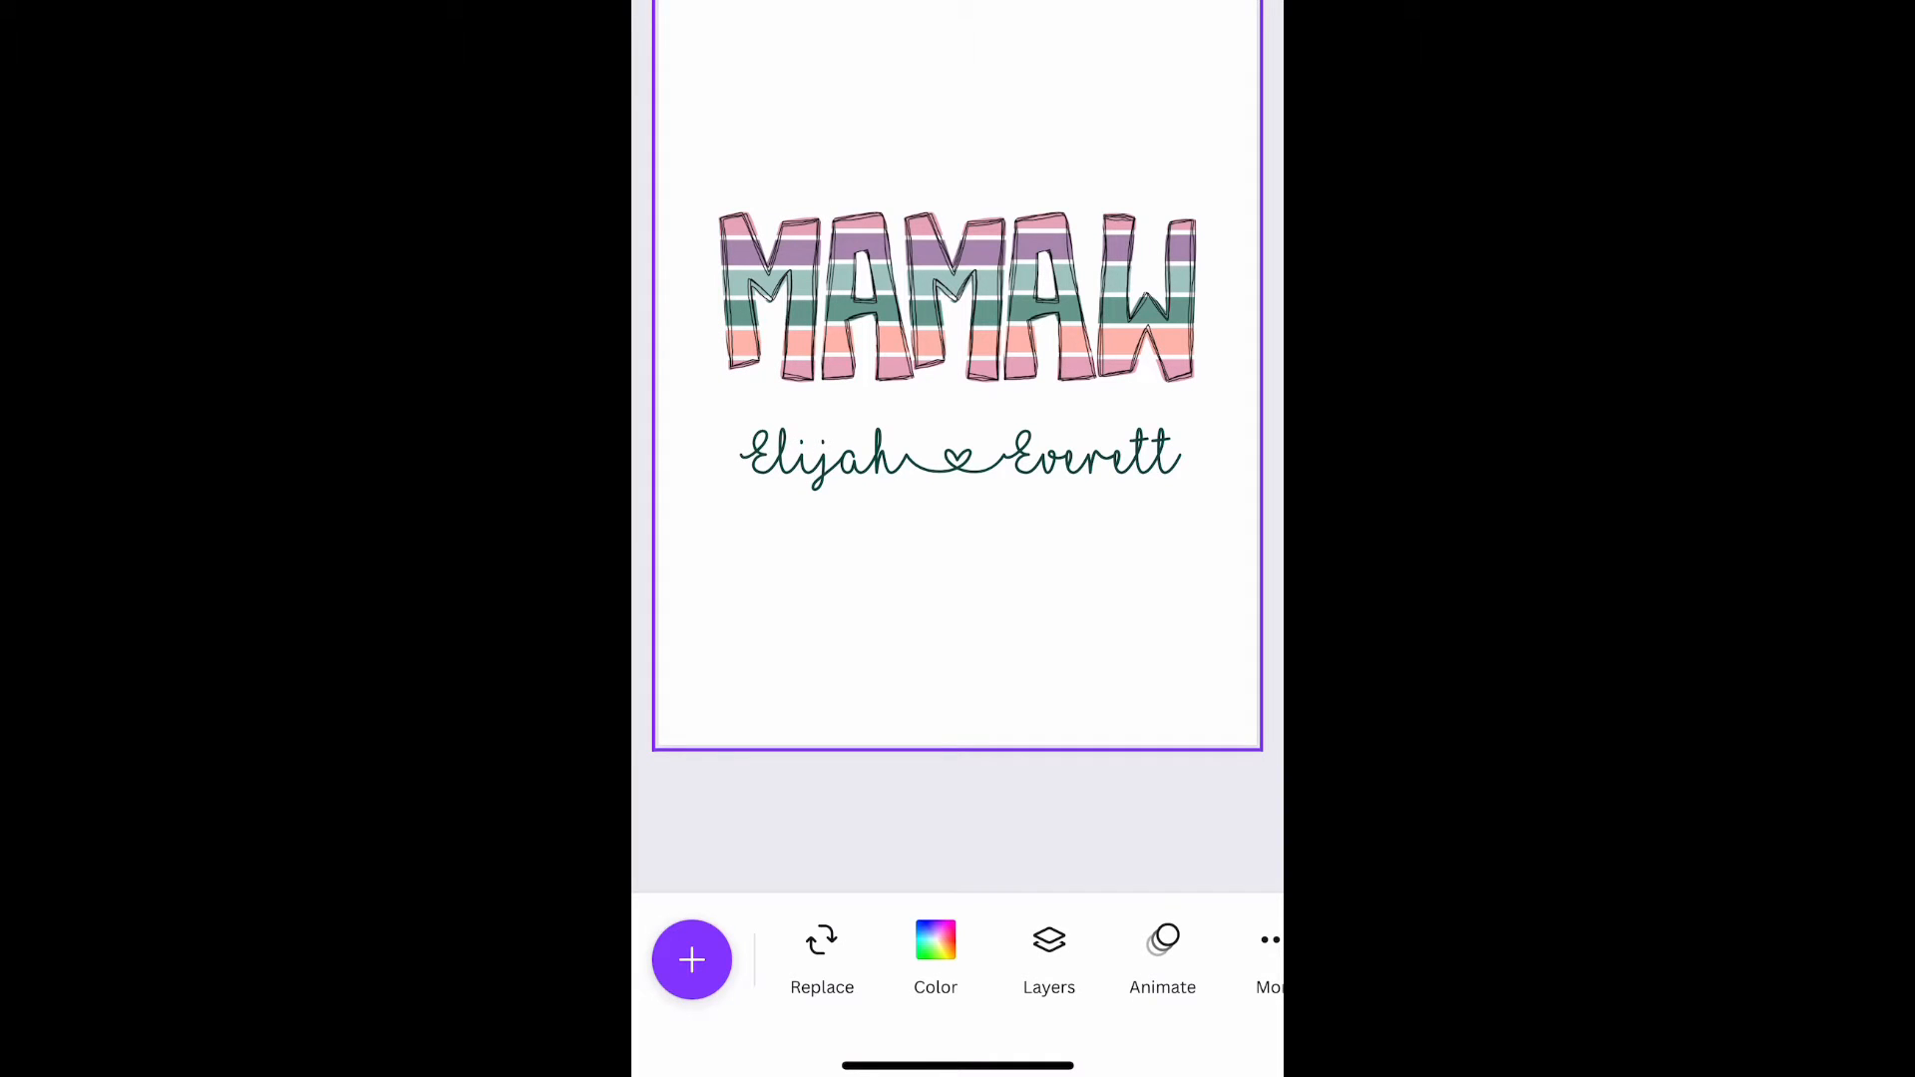
{"action": "left_click", "coordinate": [959, 458]}
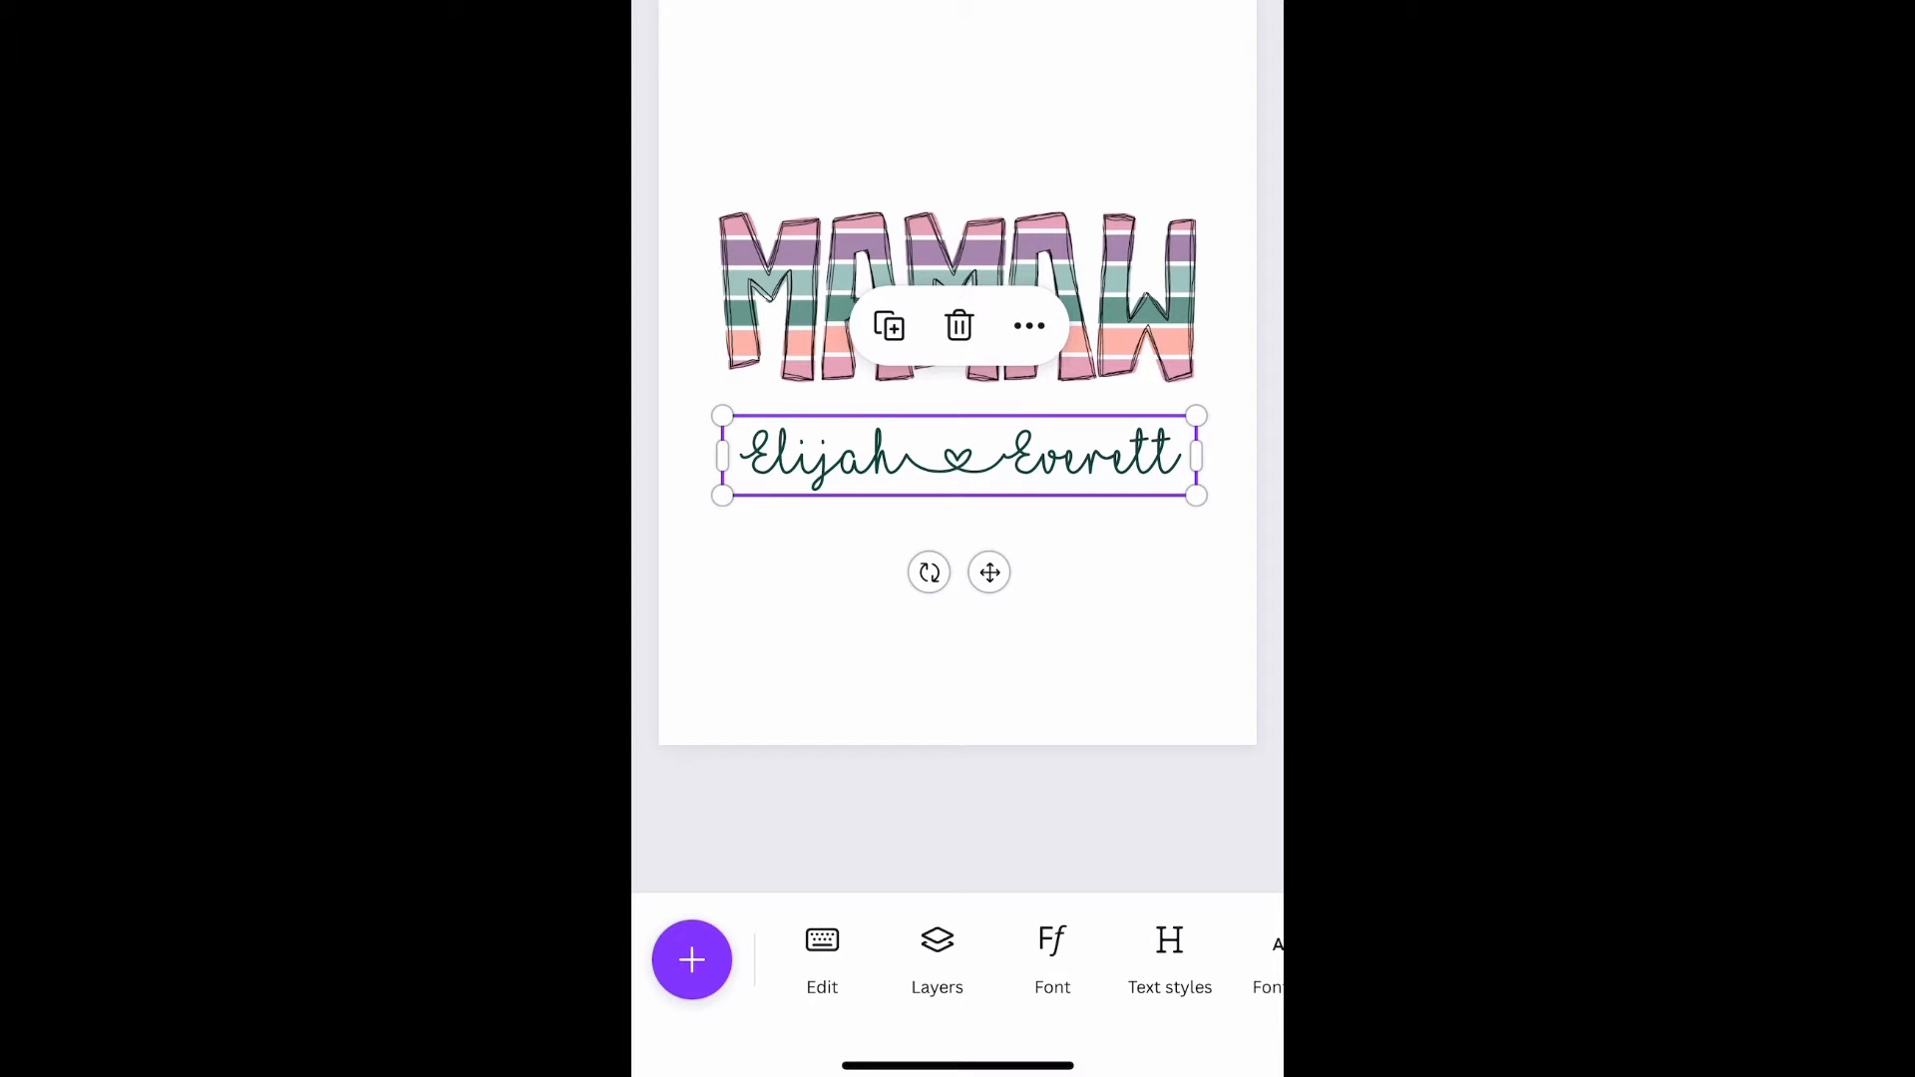
{"action": "left_click", "coordinate": [1053, 941]}
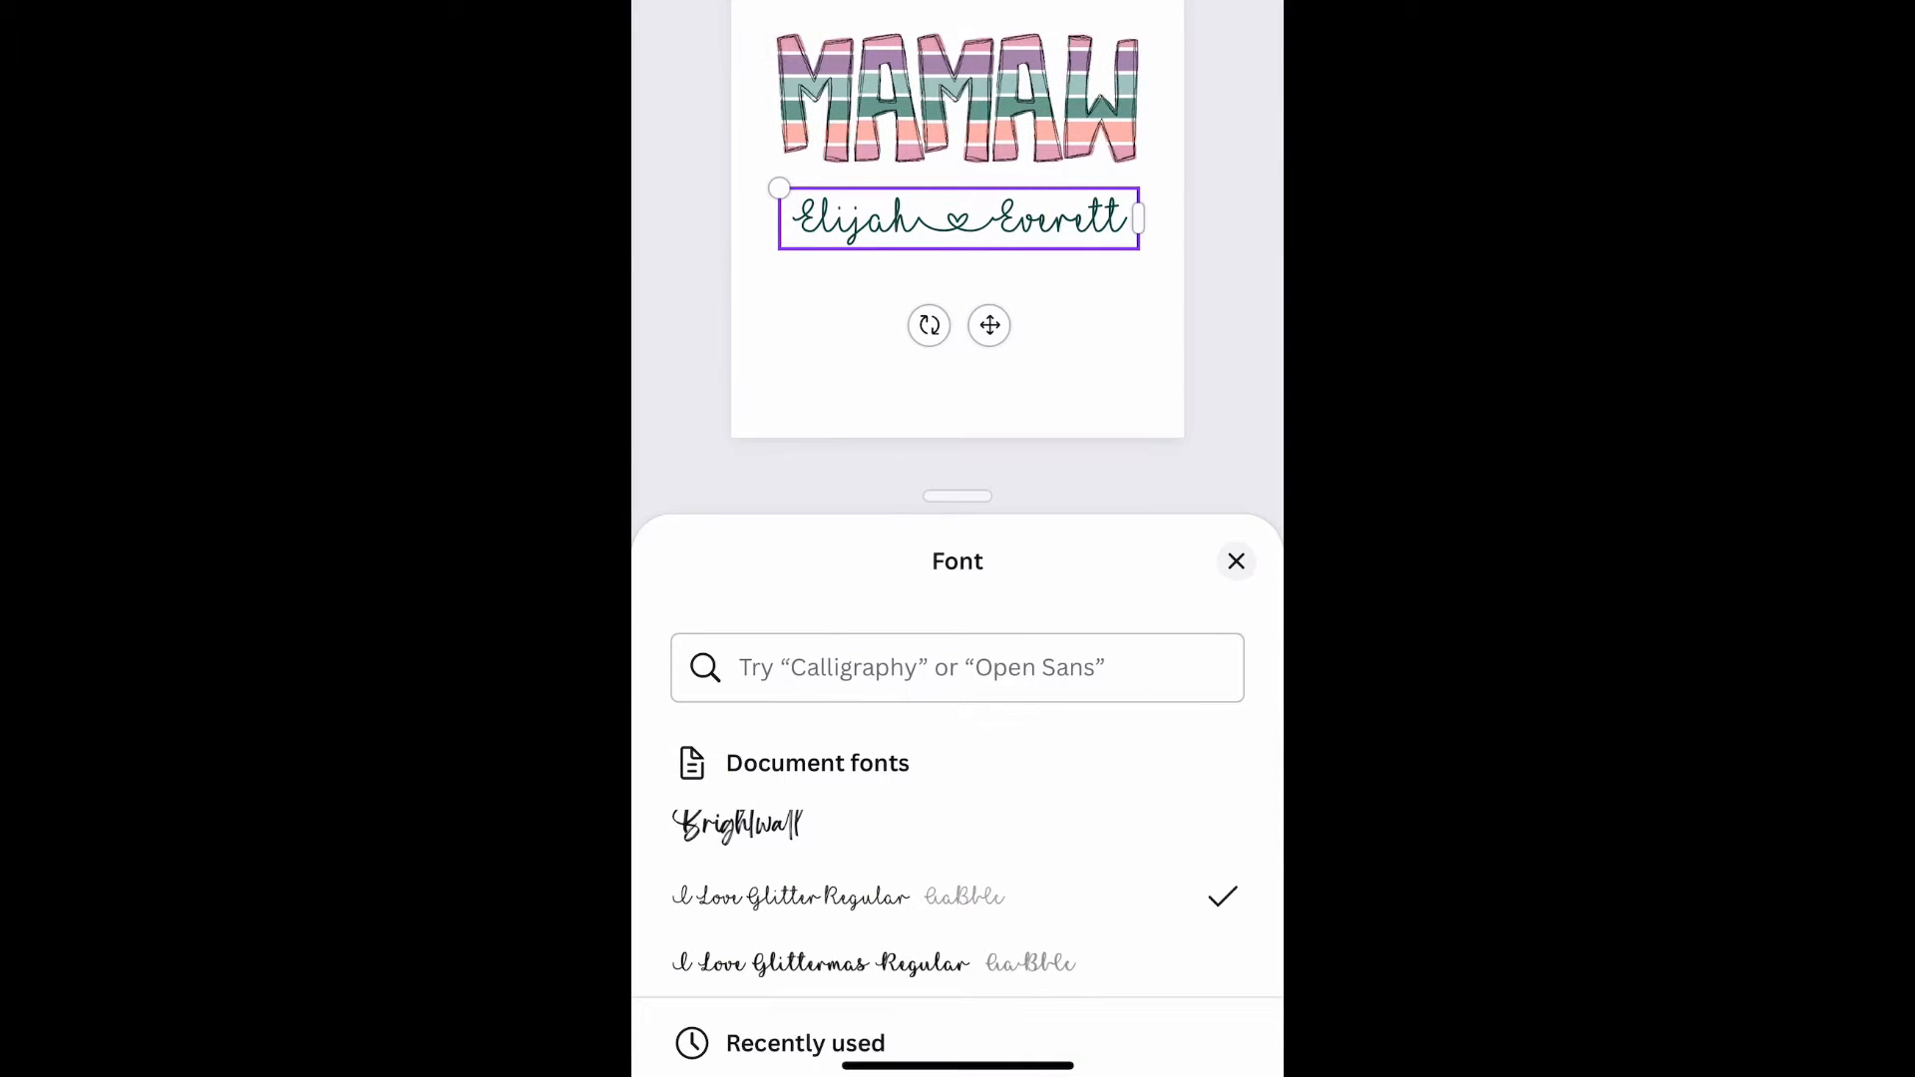
{"action": "scroll", "scroll_direction": "down", "scroll_amount": 3}
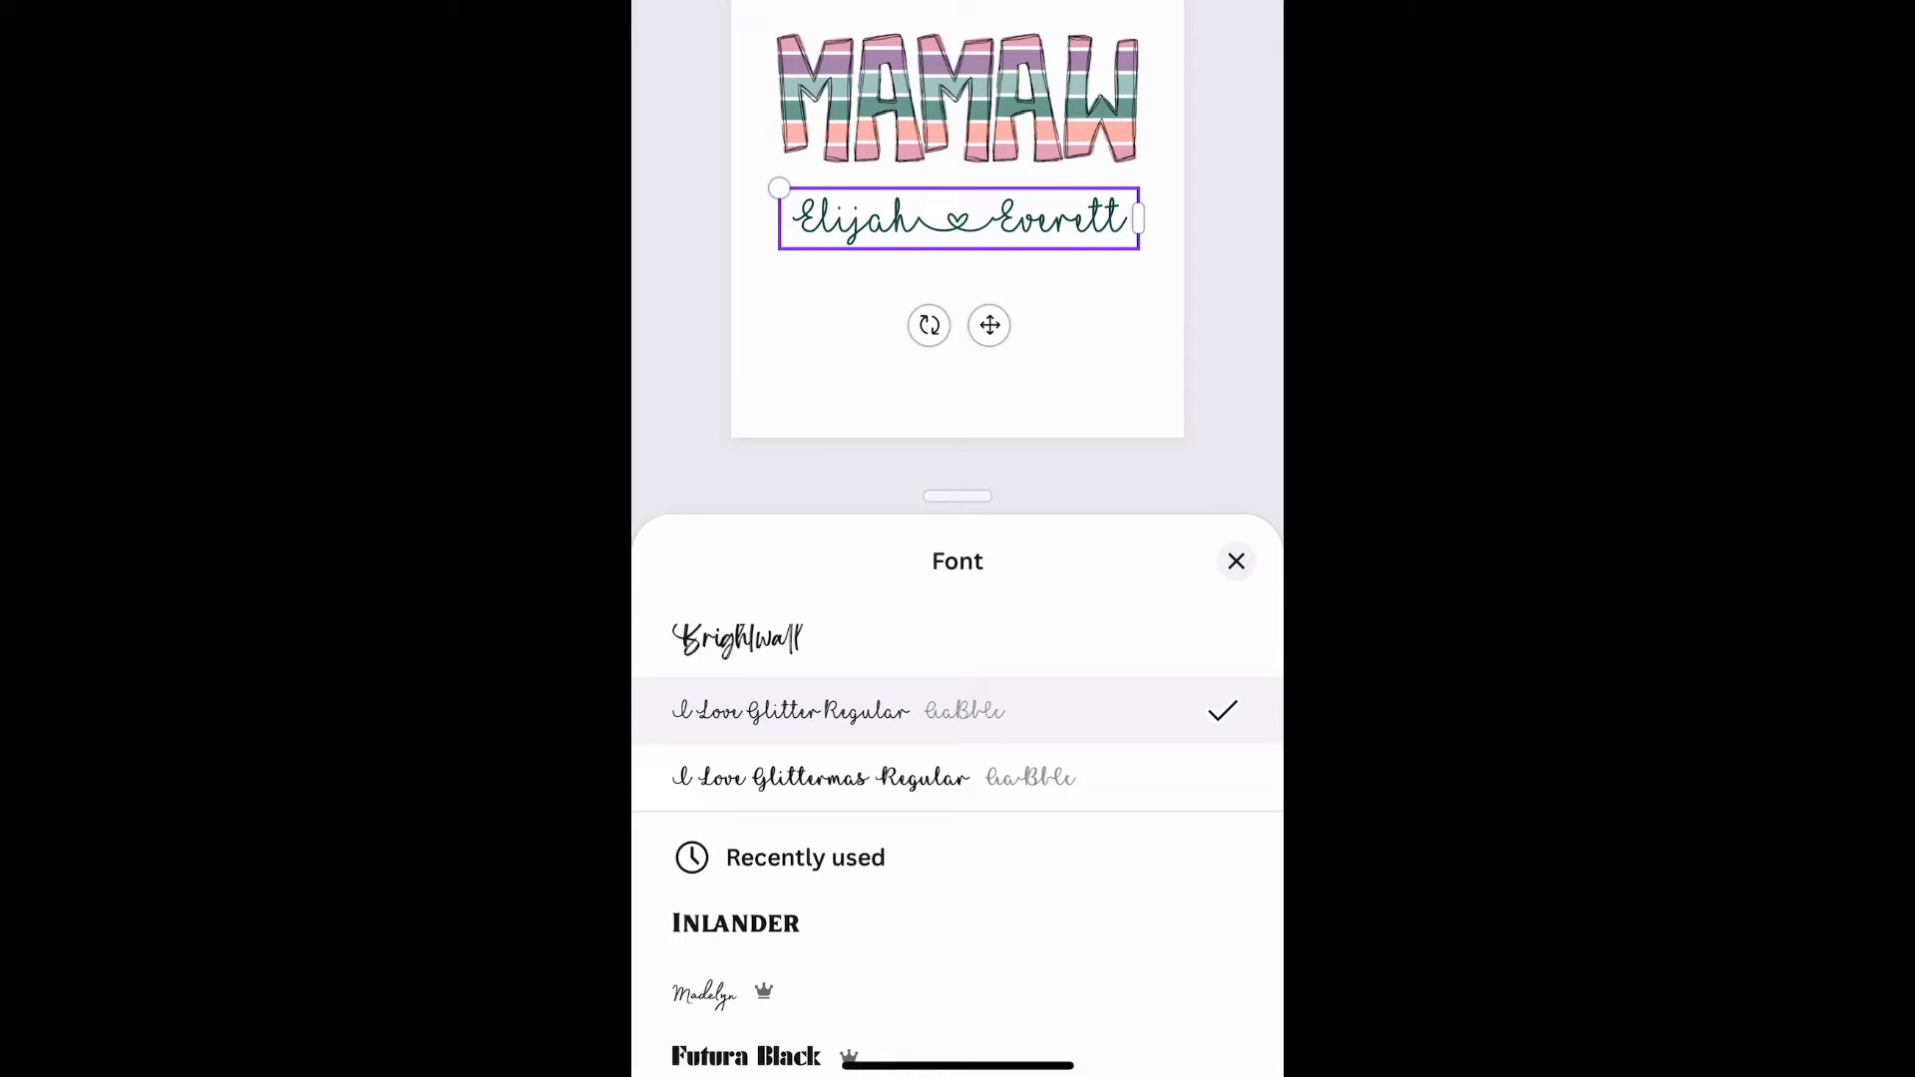
{"action": "left_click", "coordinate": [1236, 562]}
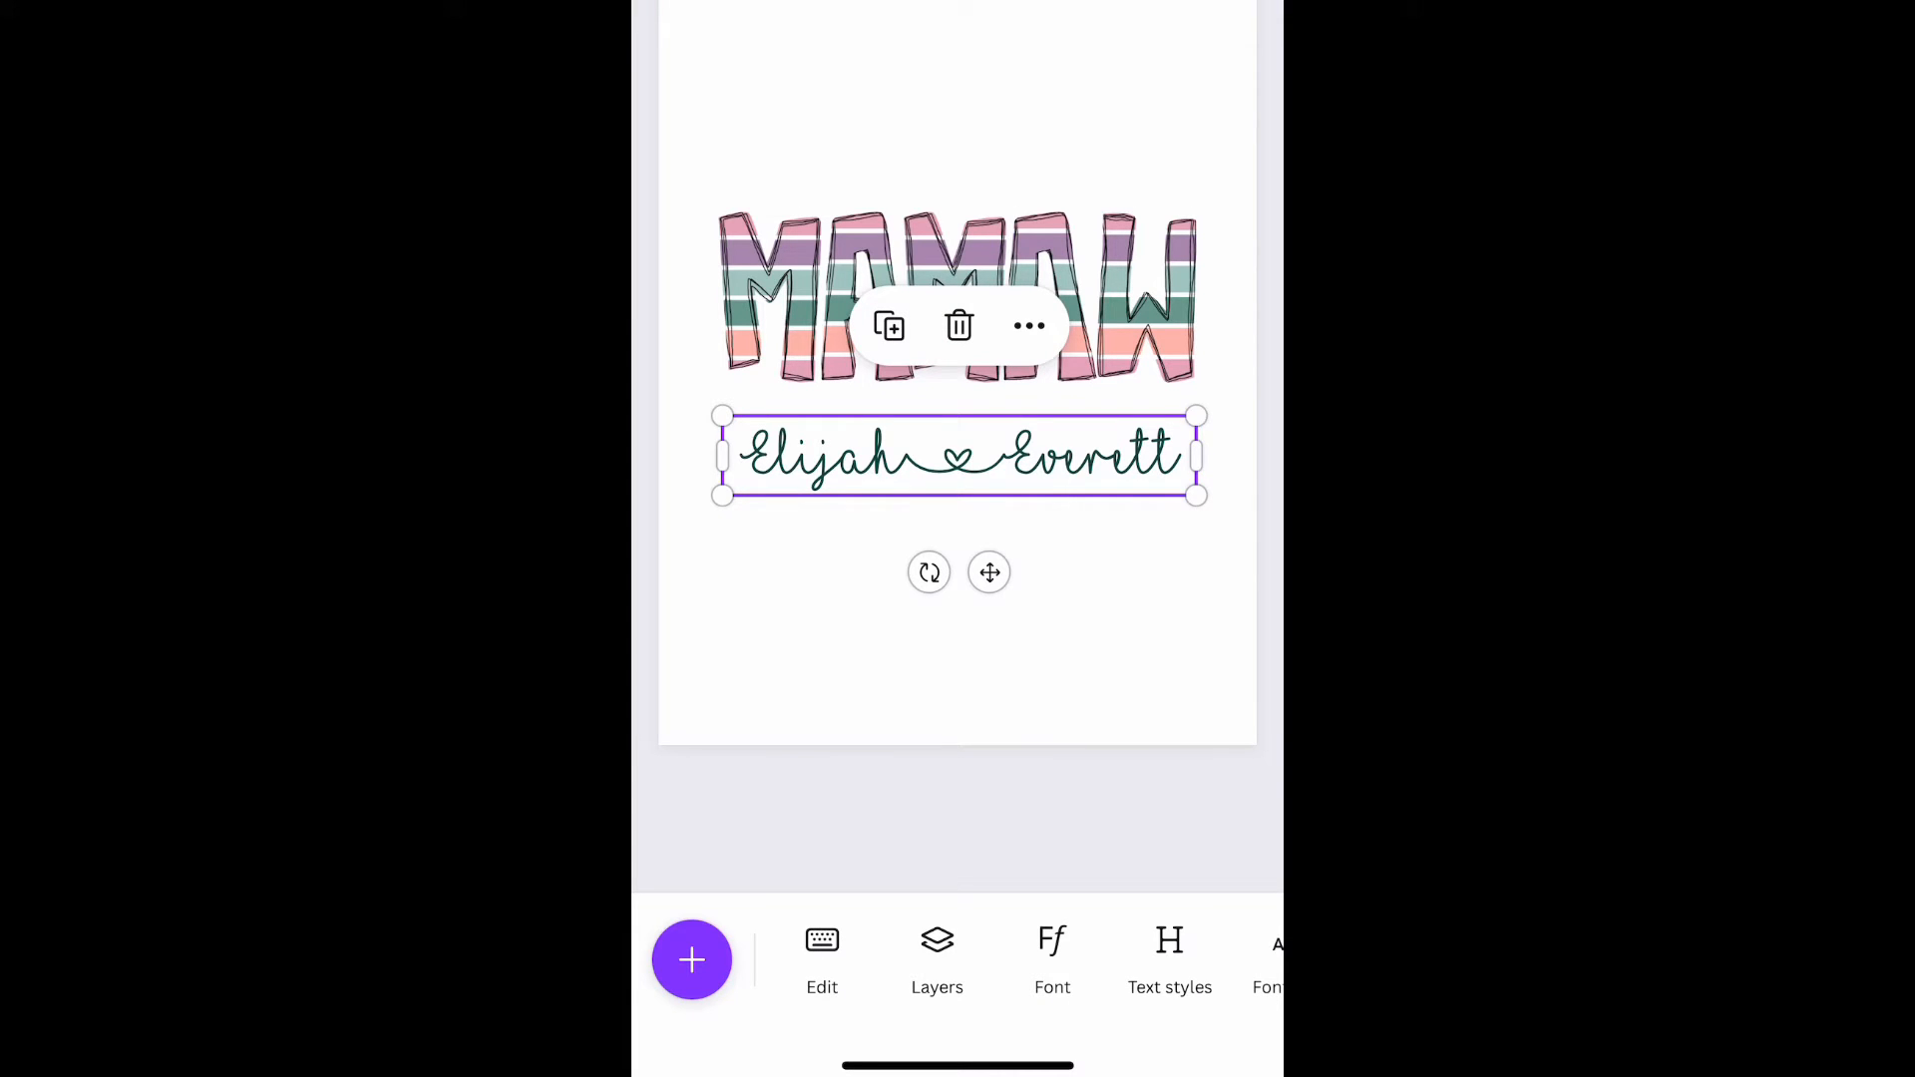
Move the names across the middle of MAMAW and bring up their text effects.
{"action": "left_click_drag", "start_coordinate": [957, 456], "coordinate": [957, 293]}
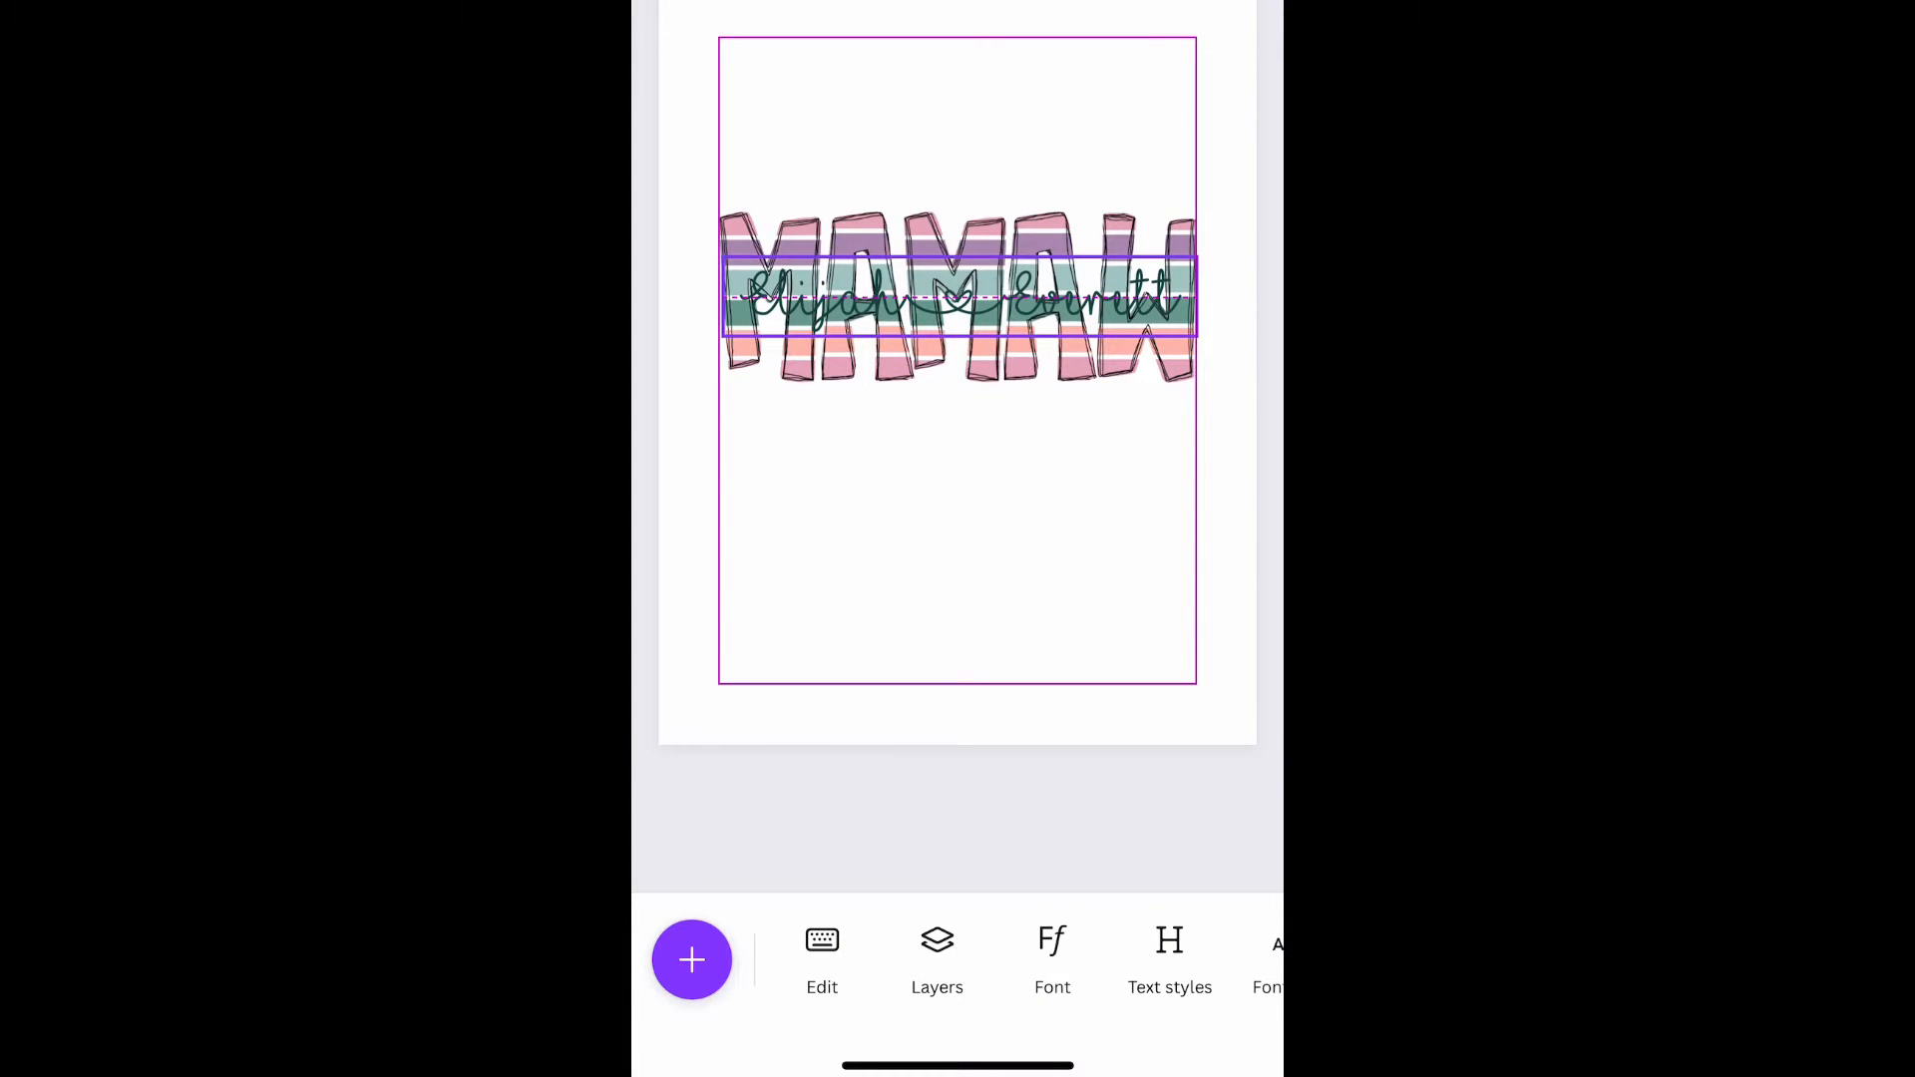
{"action": "left_click", "coordinate": [959, 299]}
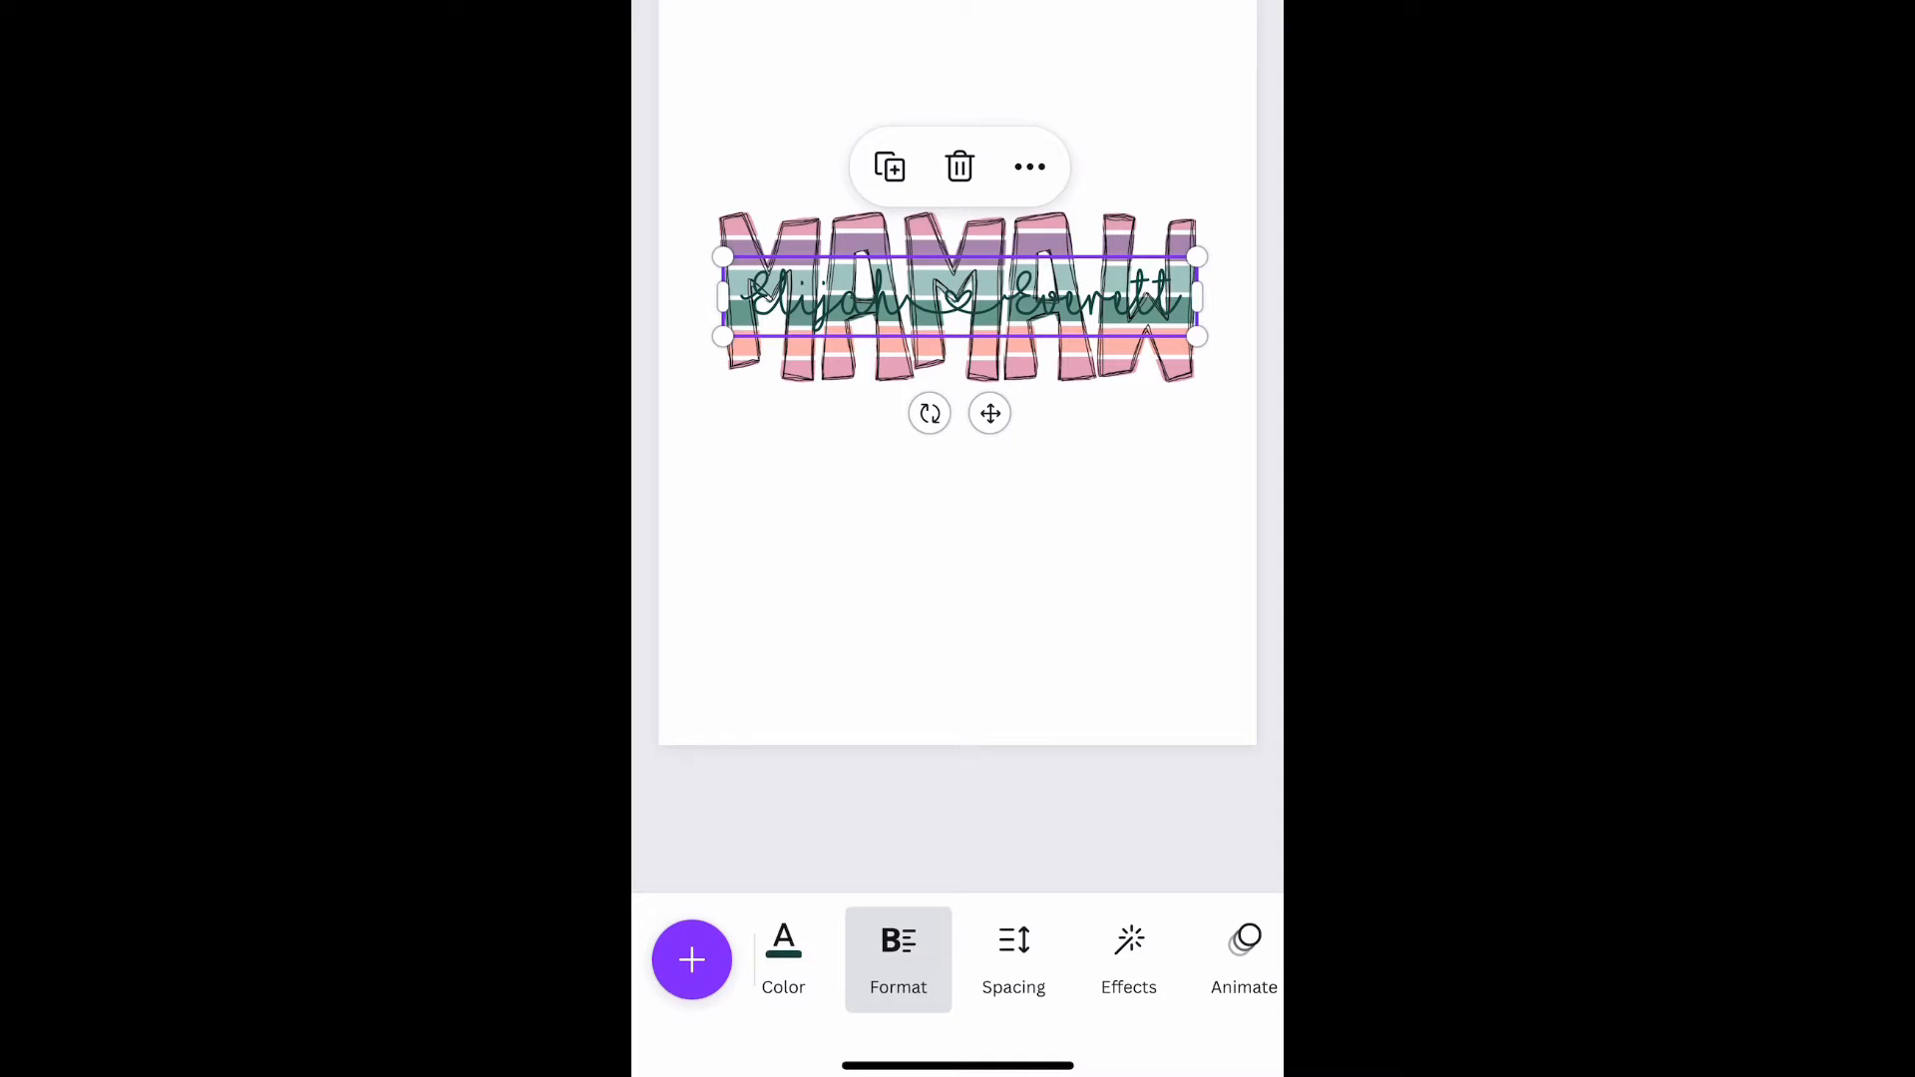
{"action": "left_click", "coordinate": [1128, 942]}
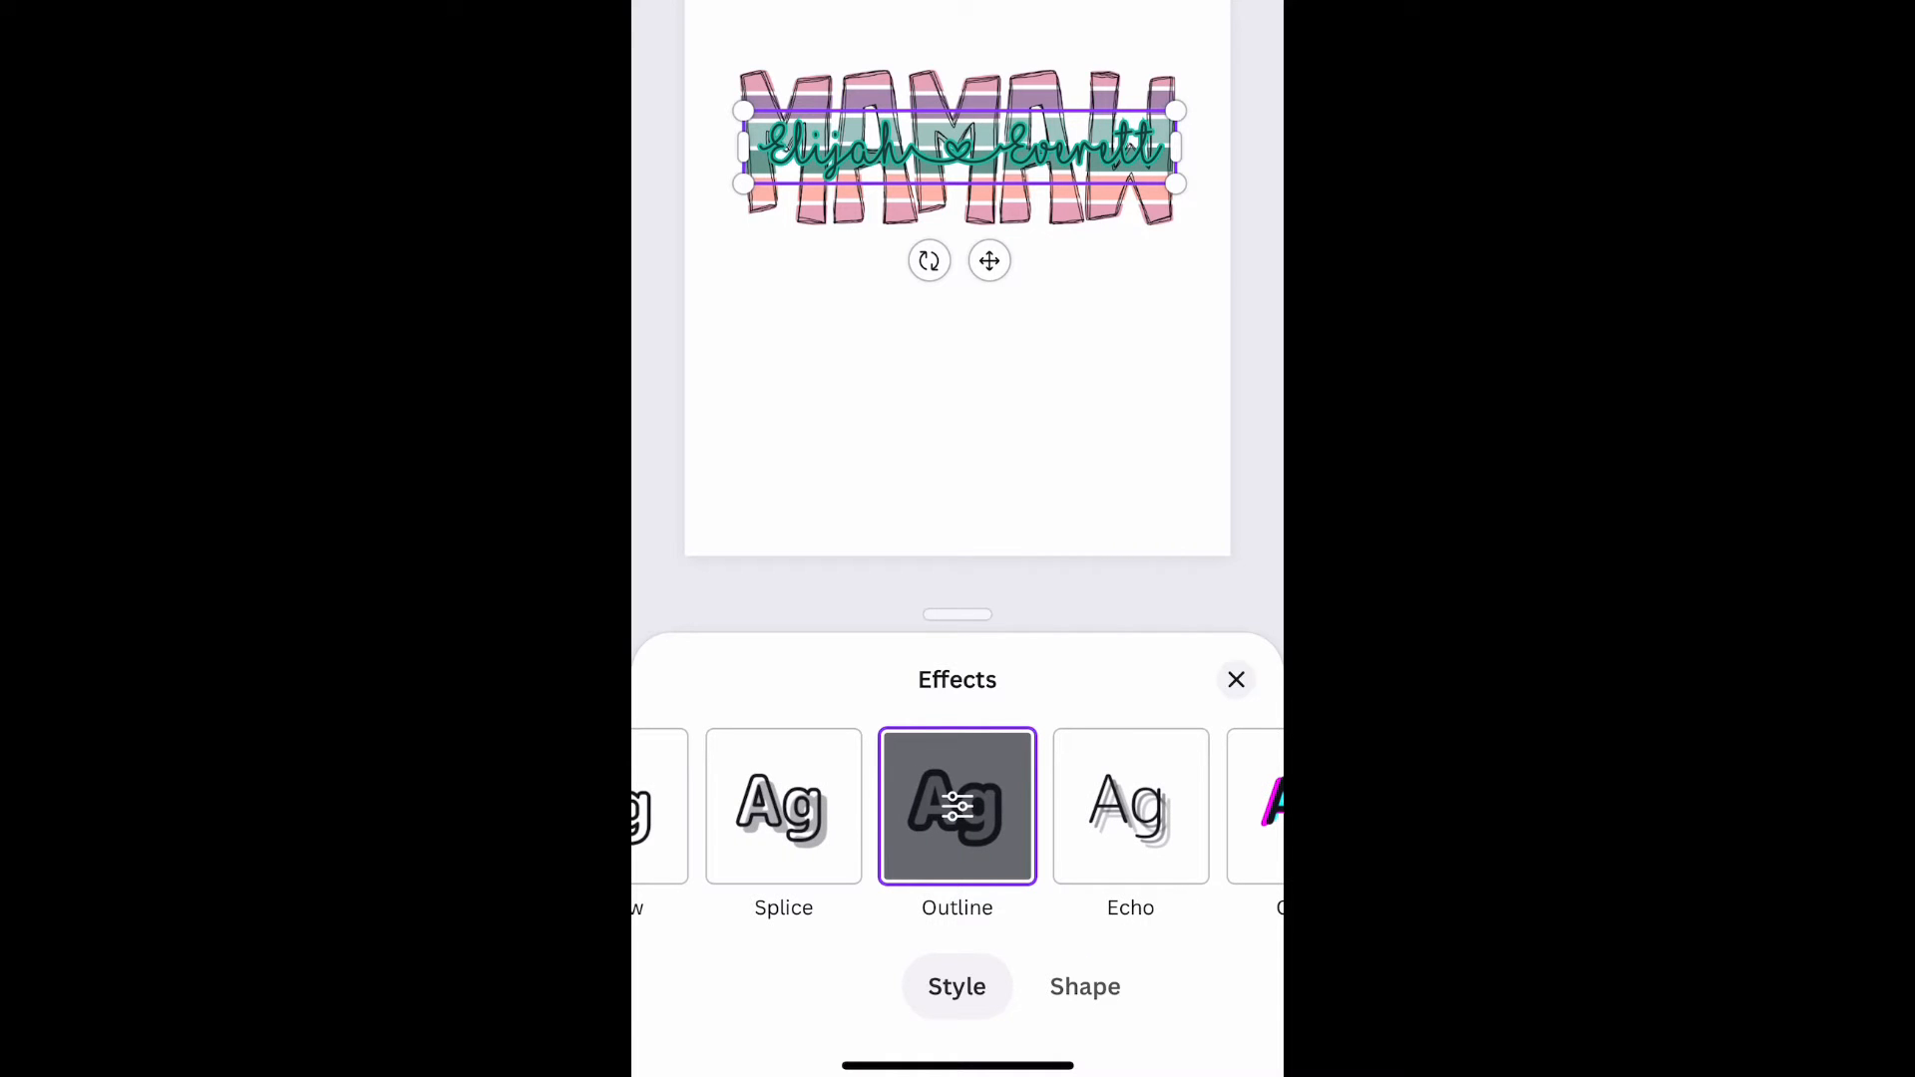
Apply the Outline effect to the names and reach its thickness and colour settings.
{"action": "left_click", "coordinate": [1235, 680]}
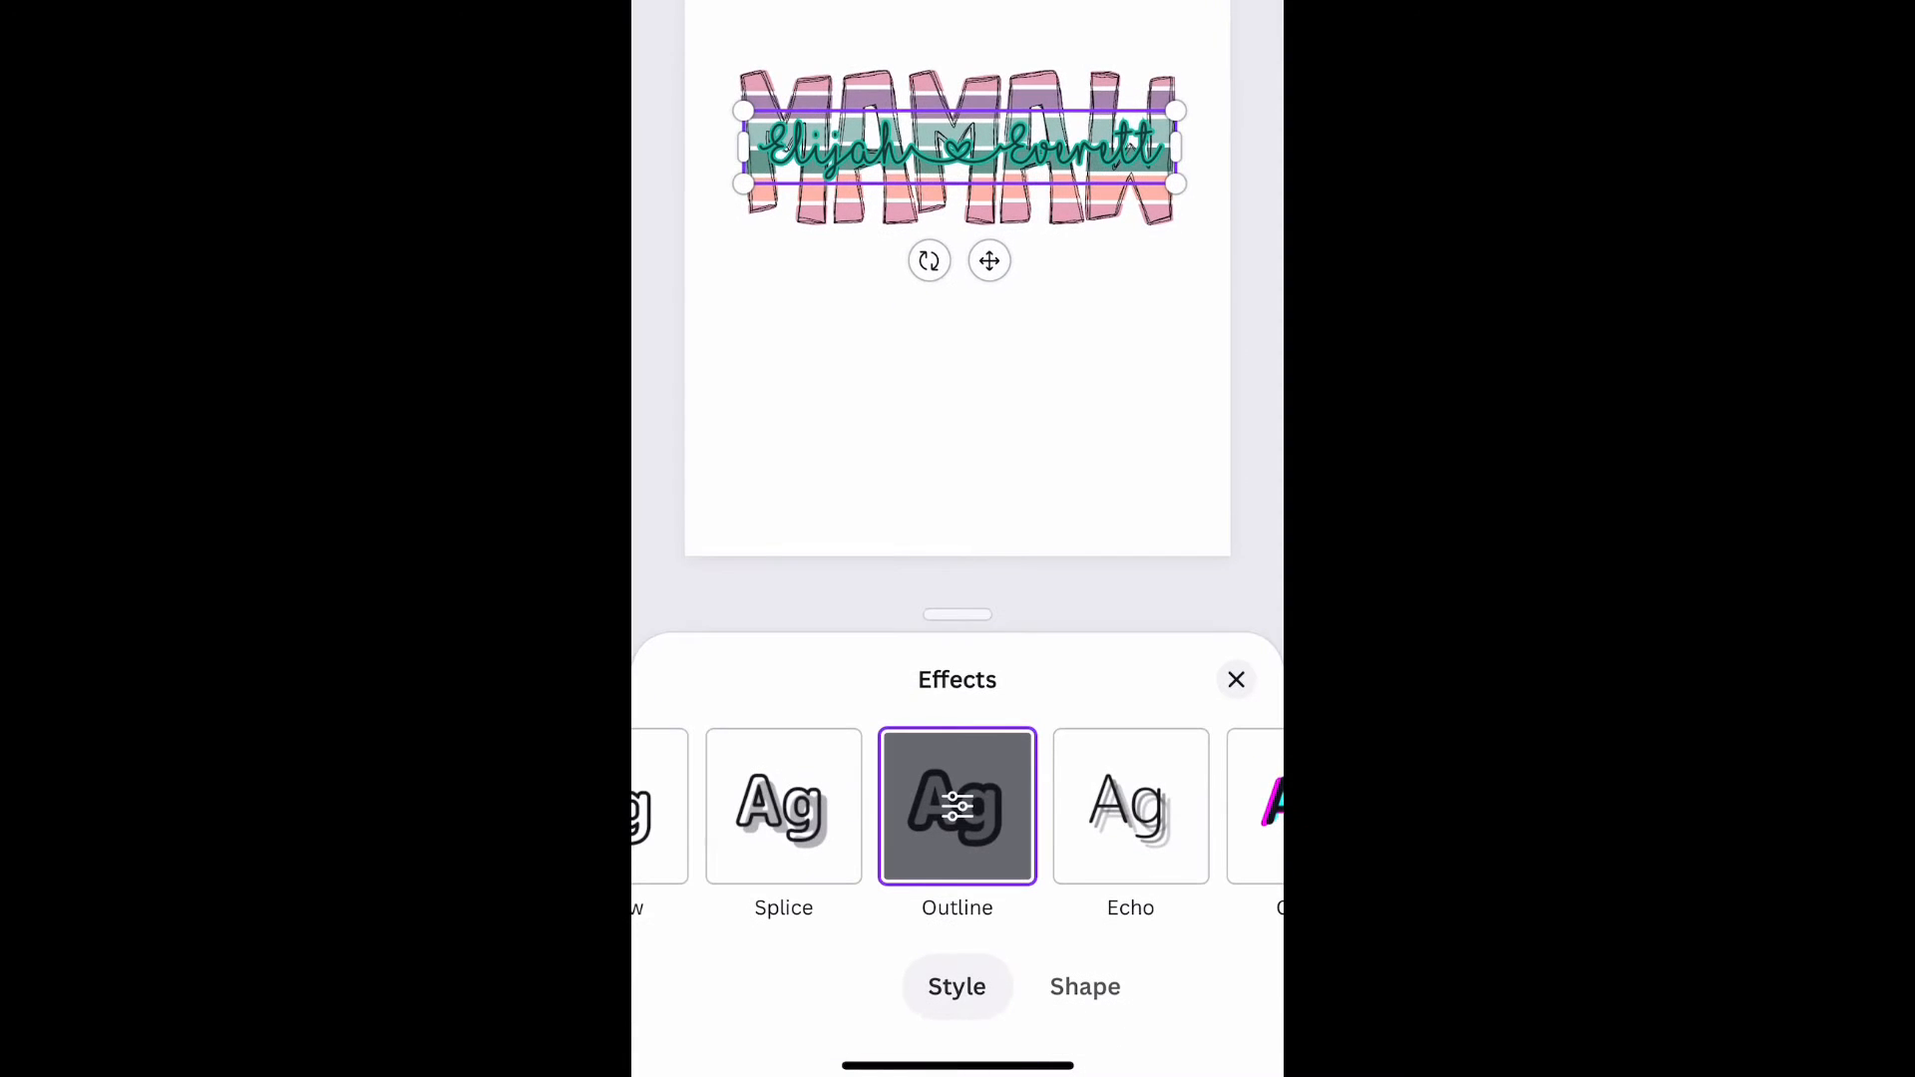
{"action": "scroll", "scroll_direction": "left", "scroll_amount": 3}
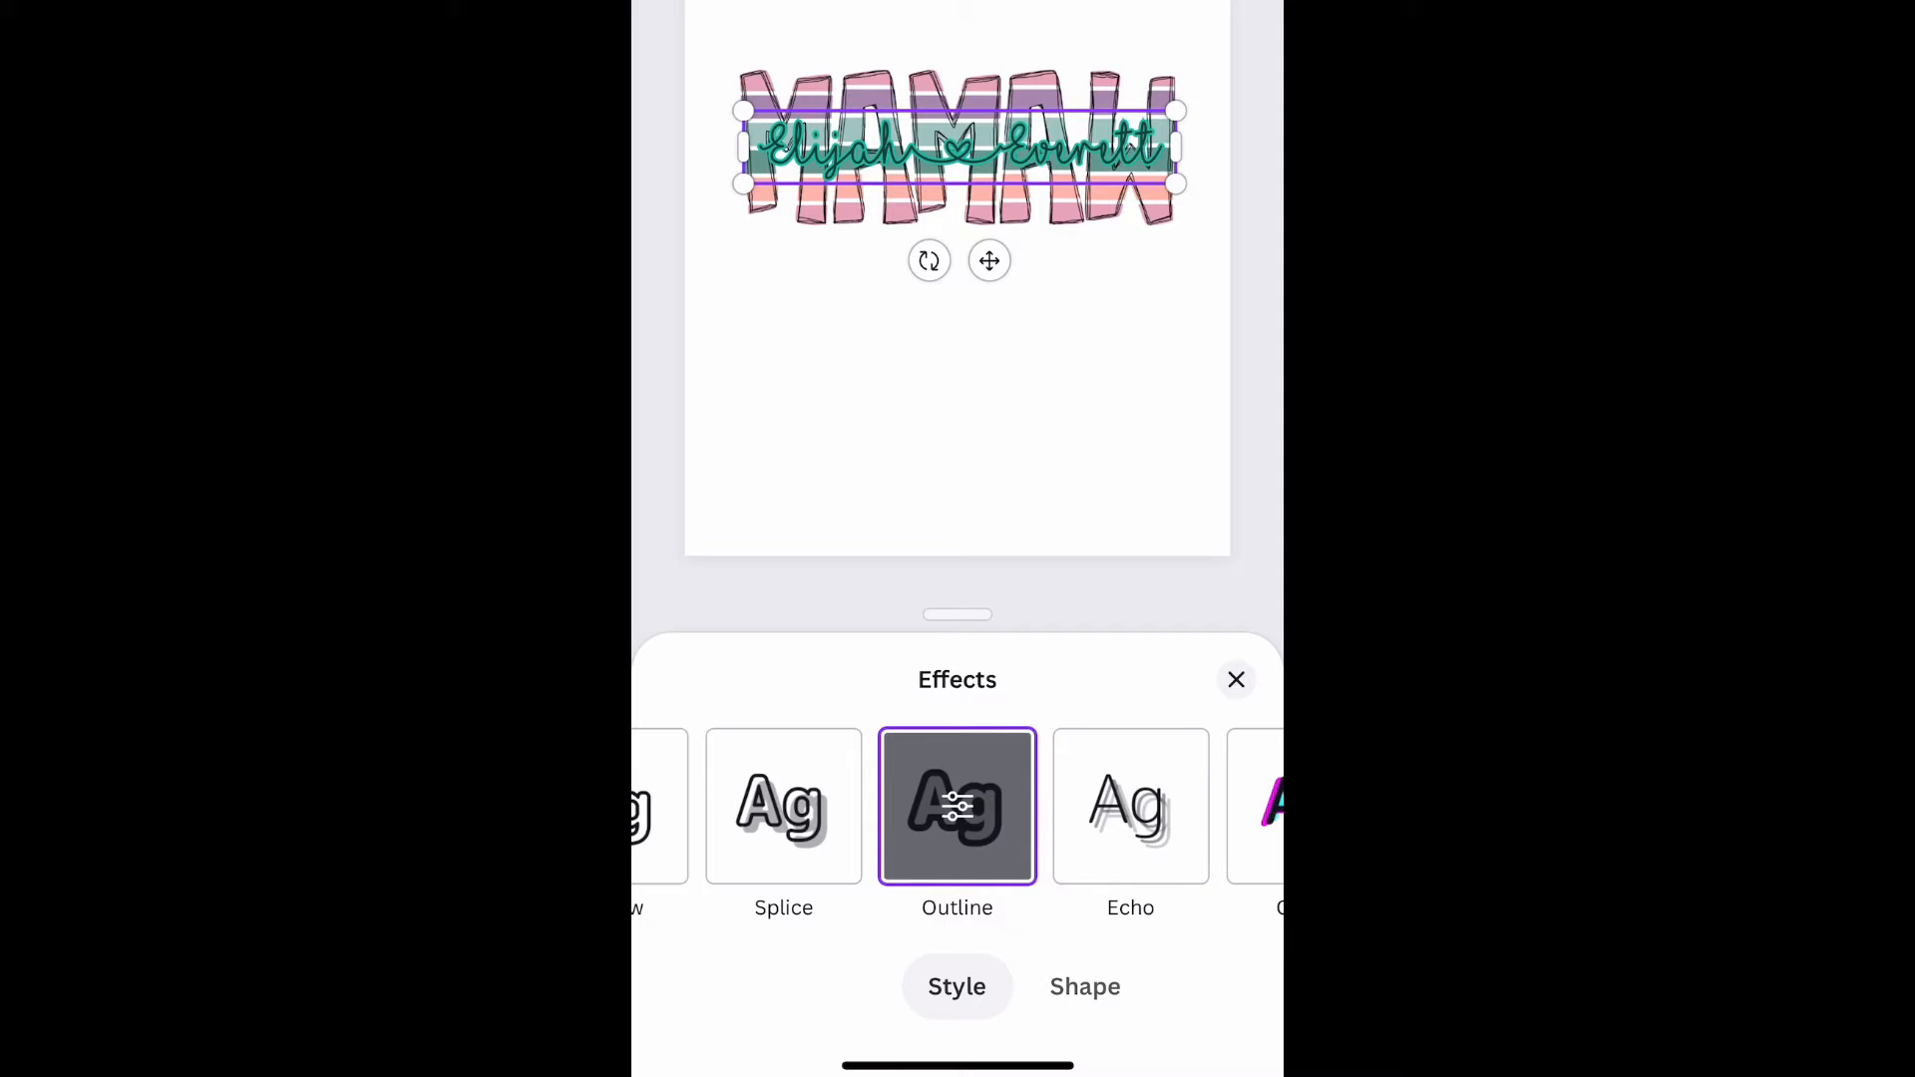
{"action": "left_click", "coordinate": [957, 807]}
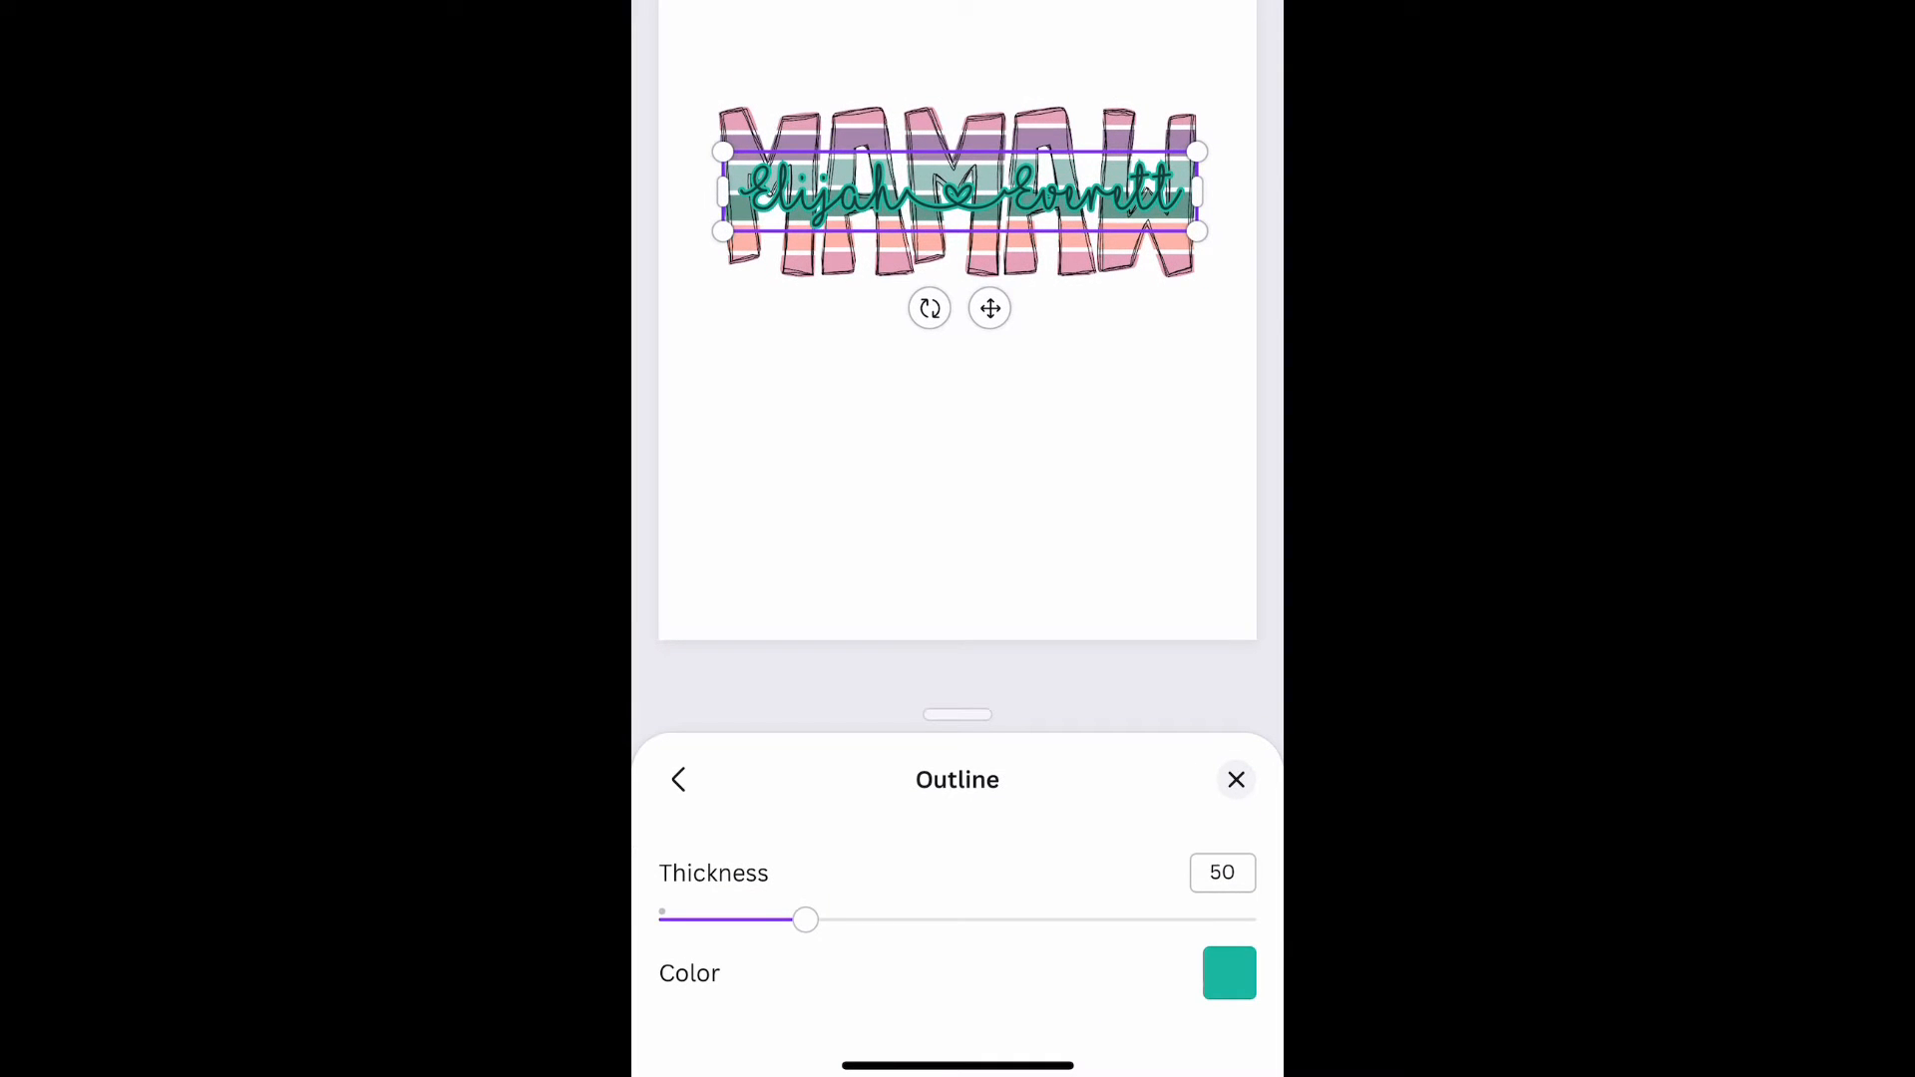
Try the outline at 160 and 49, settle on thickness 39, and reach its colour choices.
{"action": "left_click_drag", "start_coordinate": [804, 919], "coordinate": [1133, 918]}
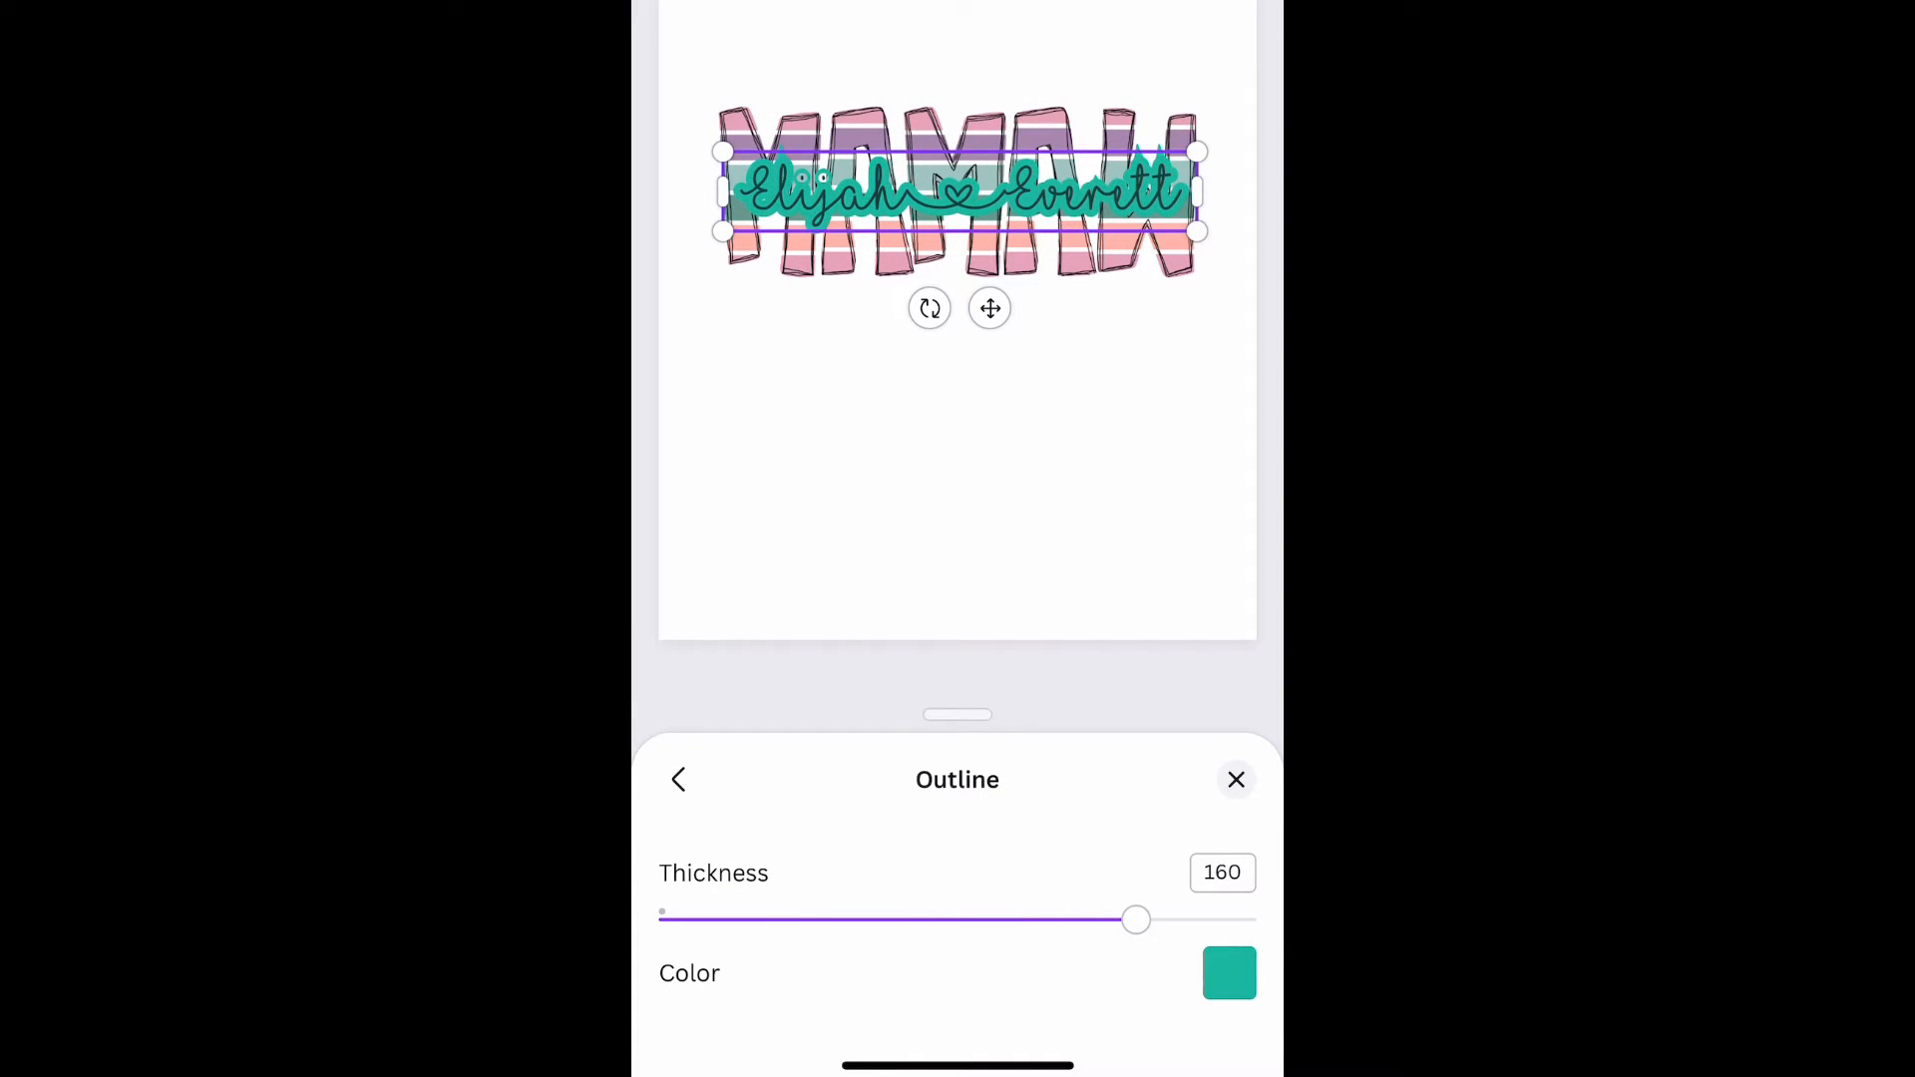
{"action": "left_click_drag", "start_coordinate": [1135, 918], "coordinate": [801, 919]}
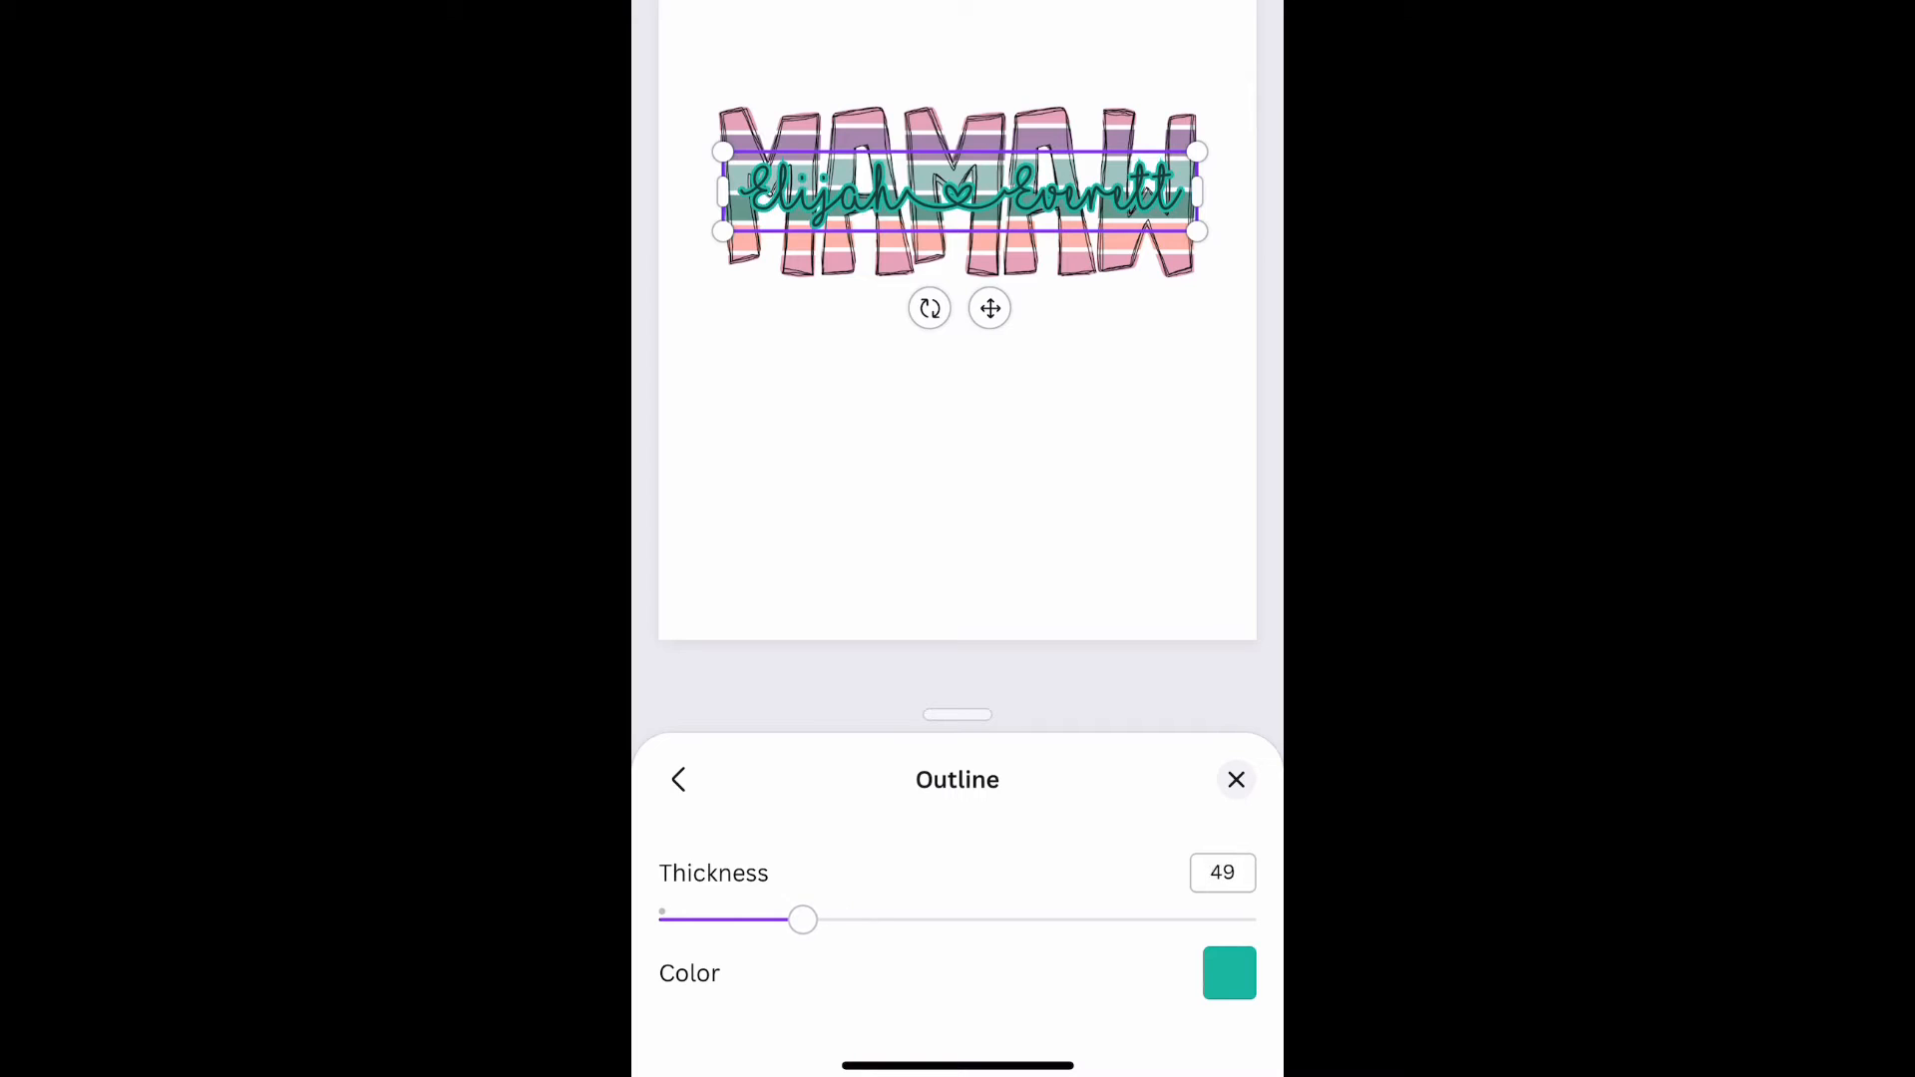
{"action": "left_click_drag", "start_coordinate": [802, 919], "coordinate": [772, 918]}
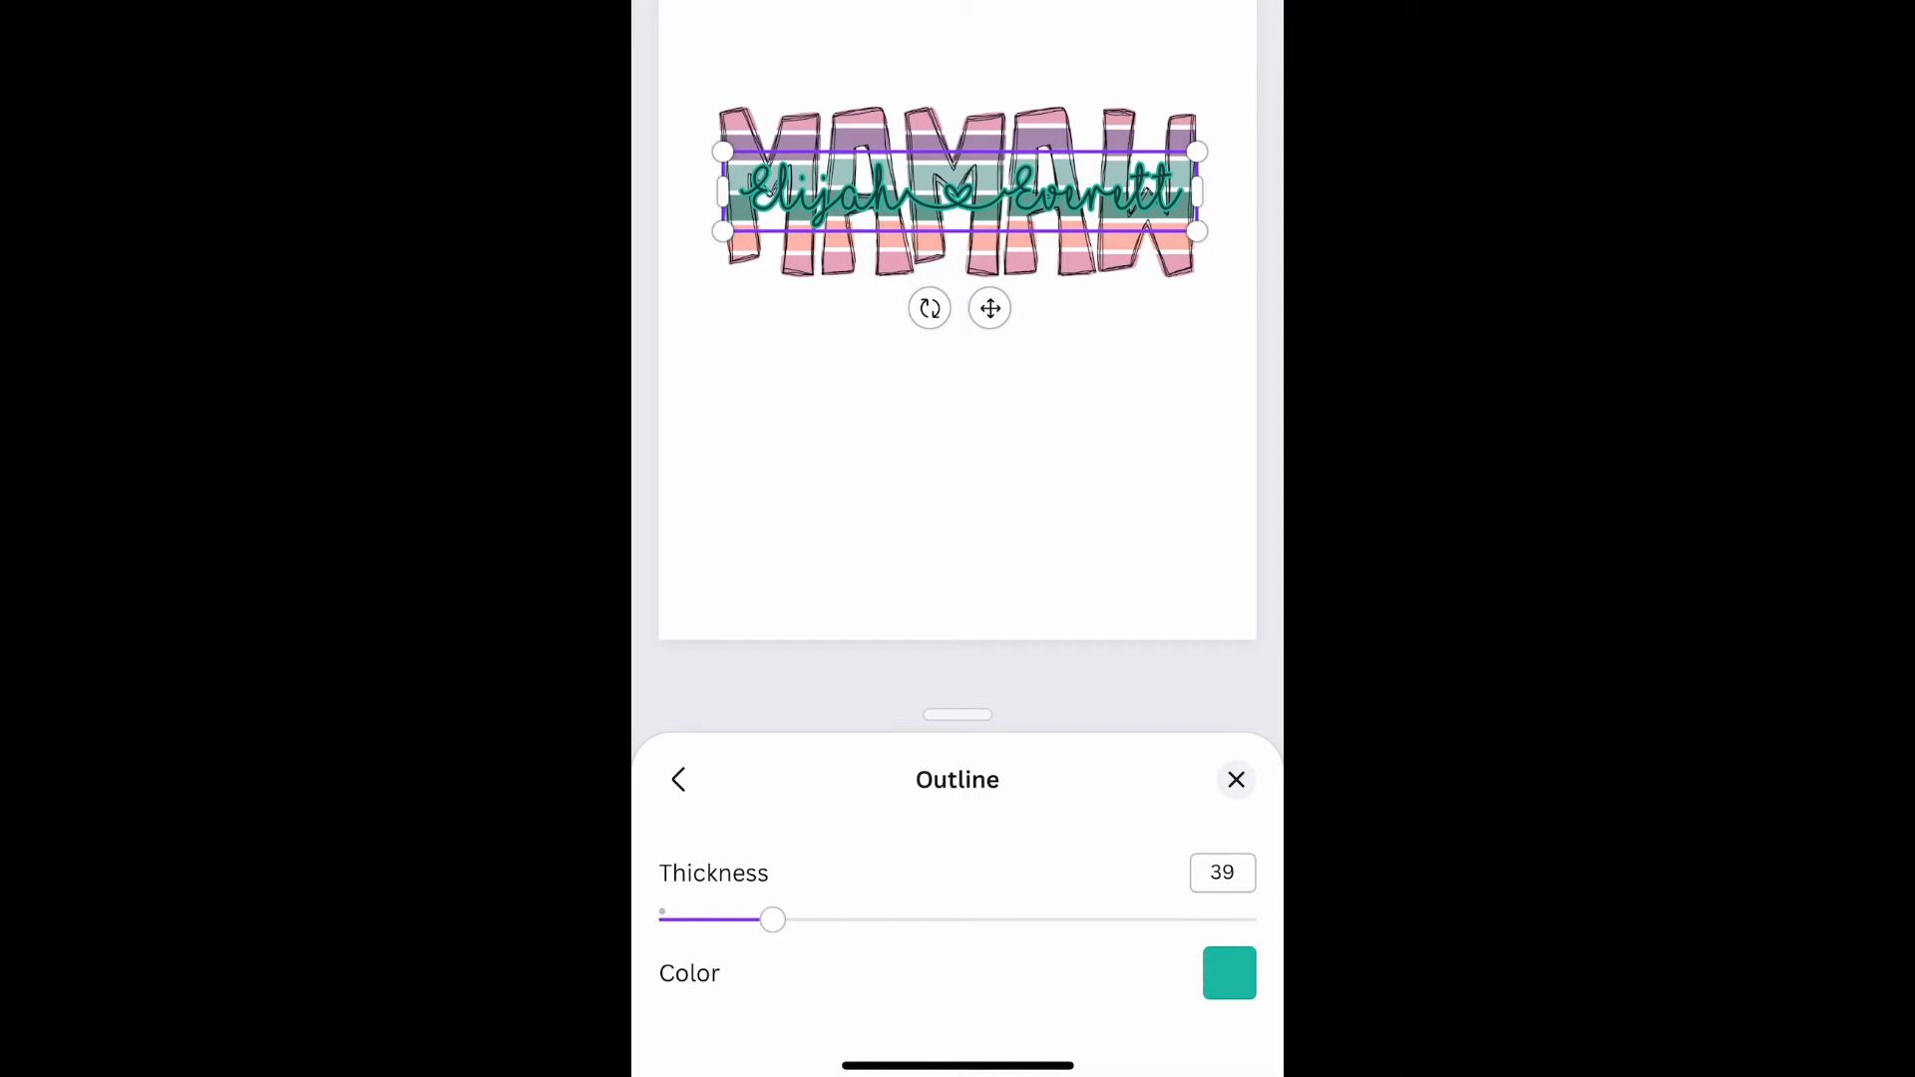
{"action": "left_click", "coordinate": [1229, 972]}
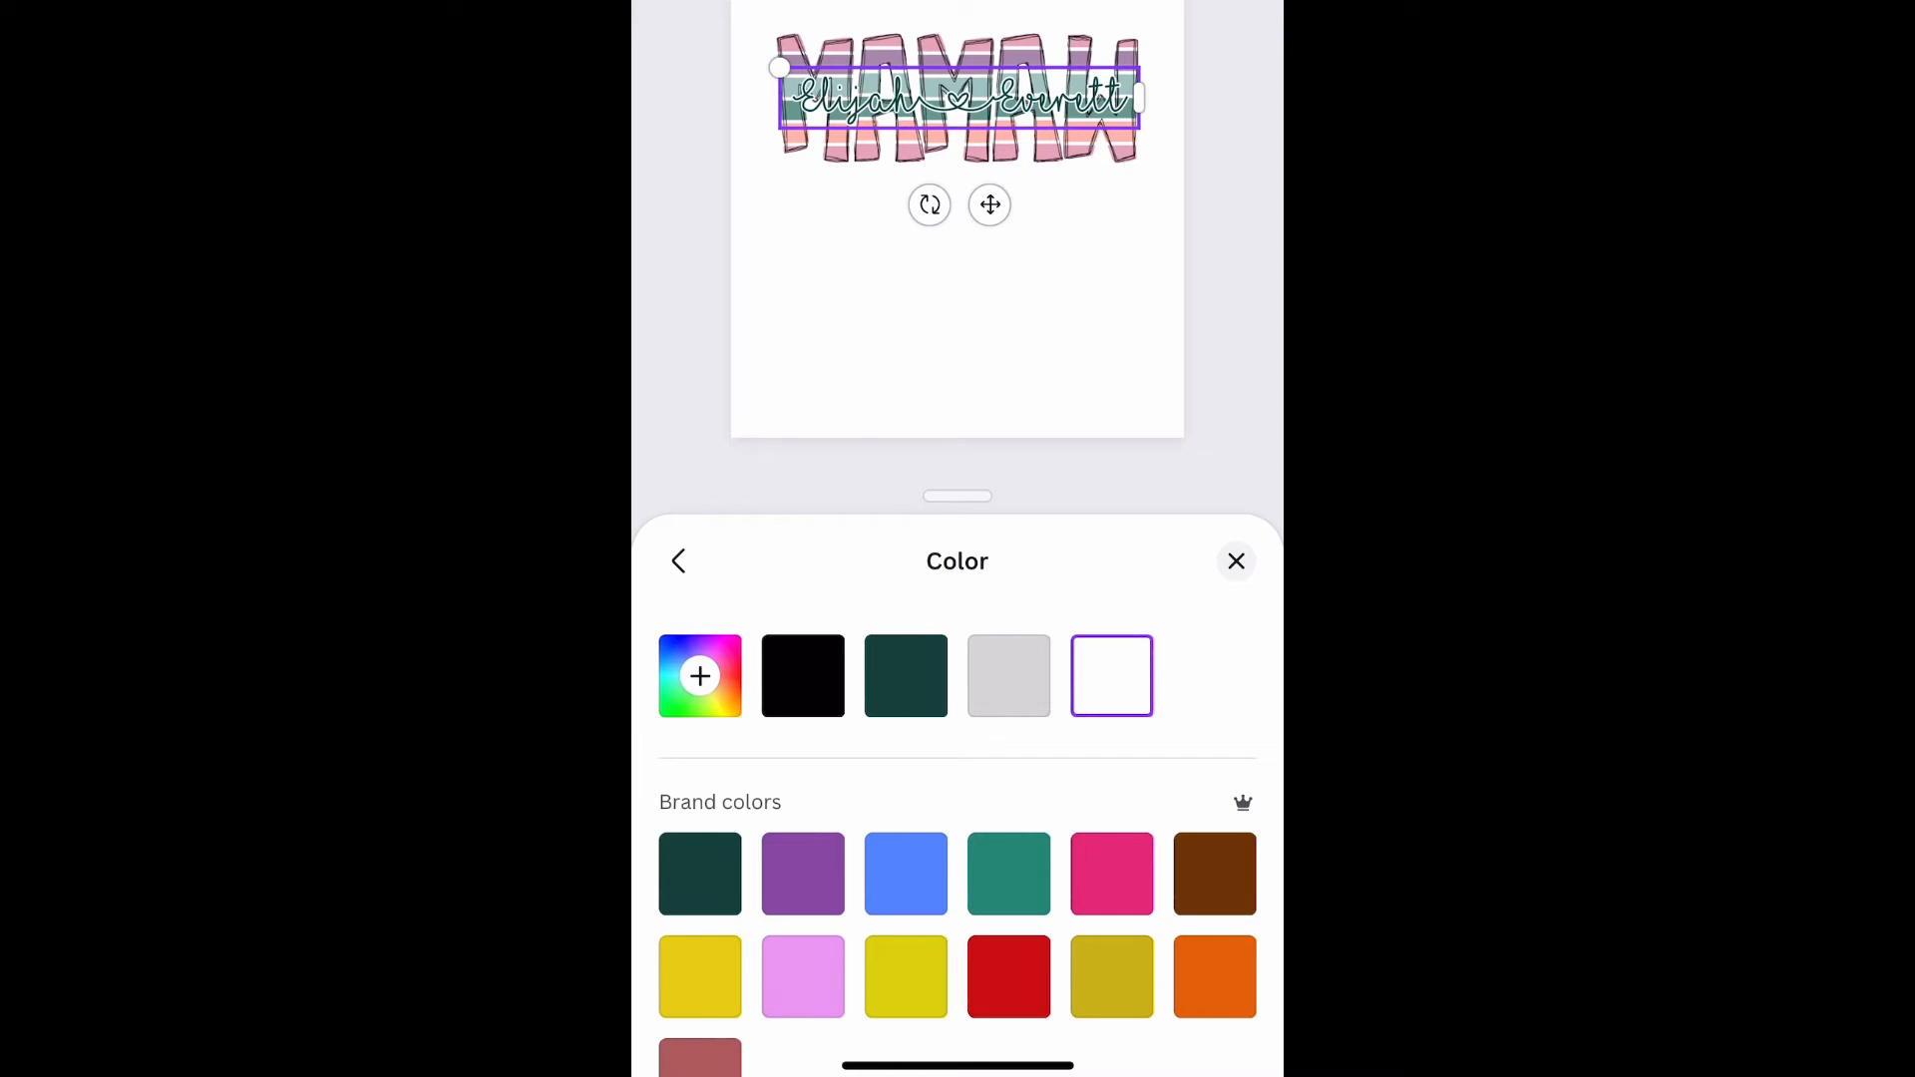
Make the outline white, preview pink then white on the names, and switch to Safari.
{"action": "left_click", "coordinate": [1236, 560]}
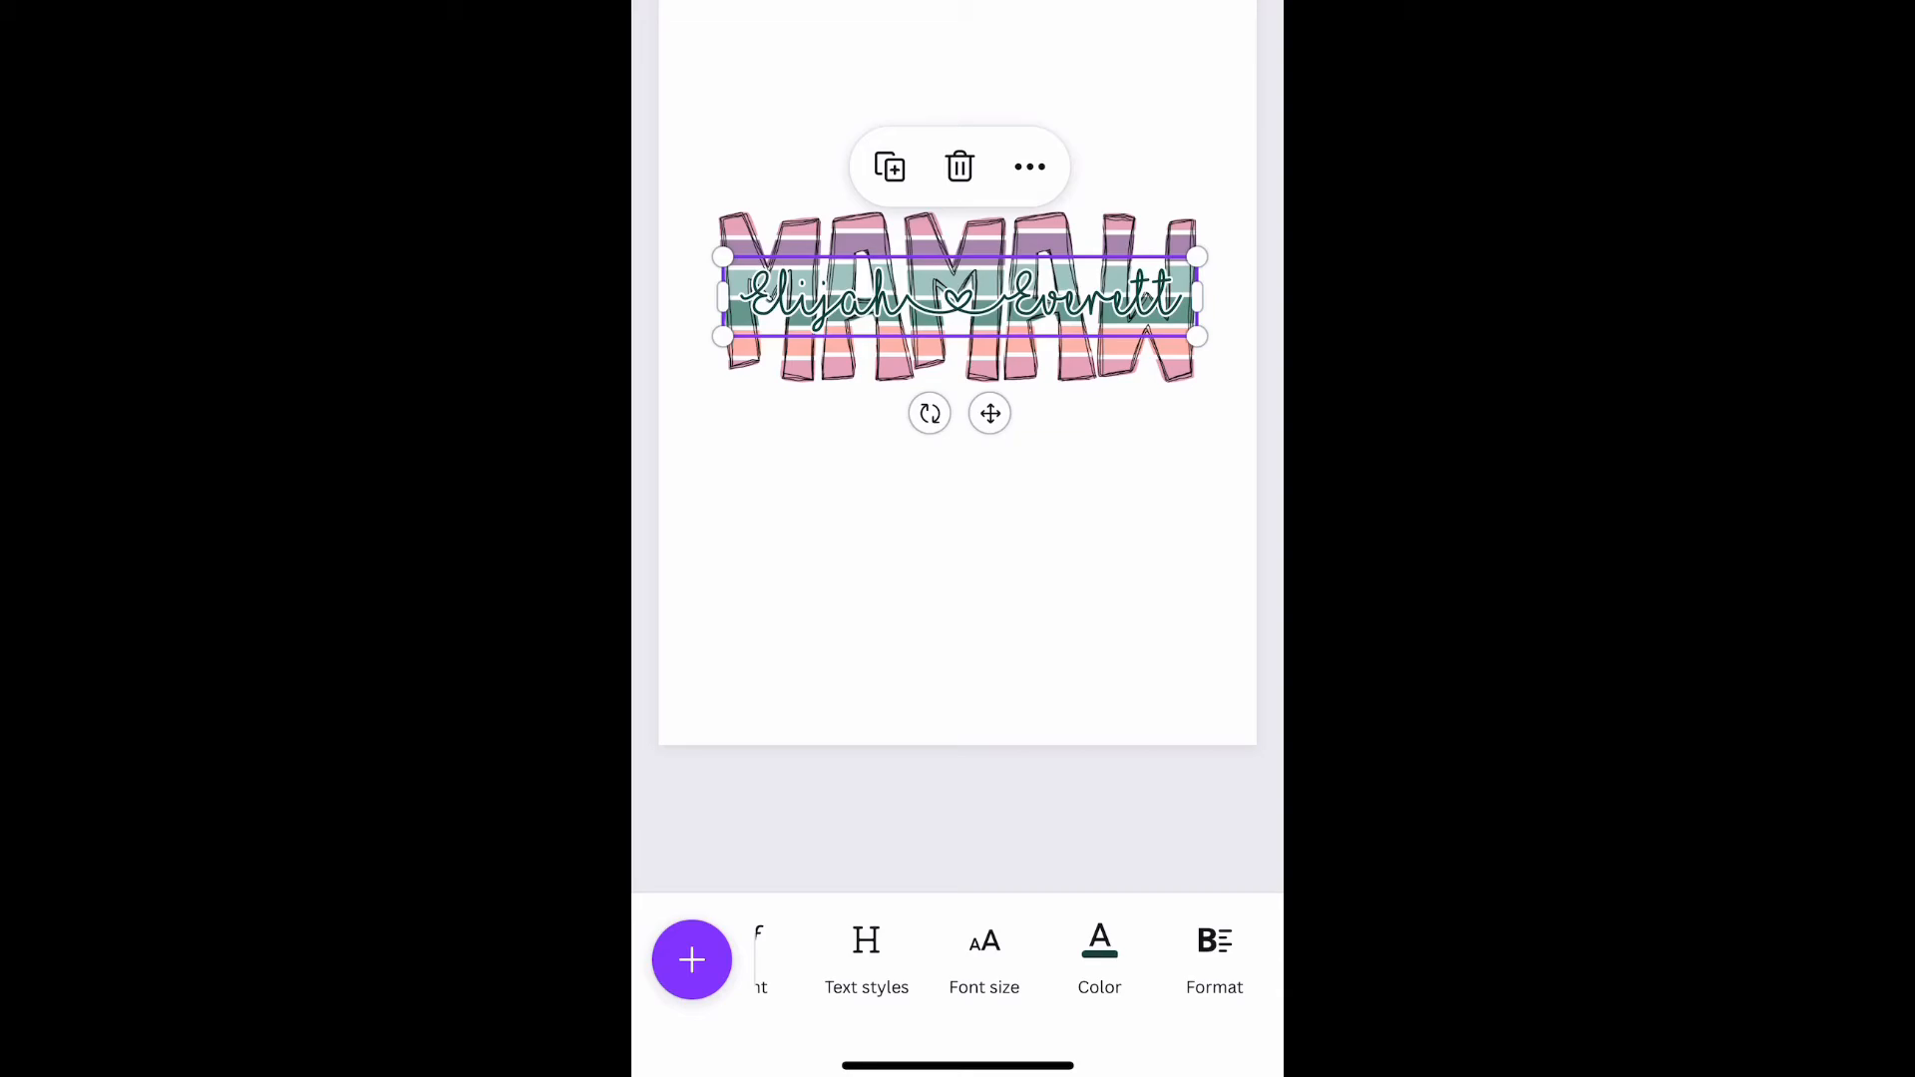
{"action": "left_click", "coordinate": [1099, 943]}
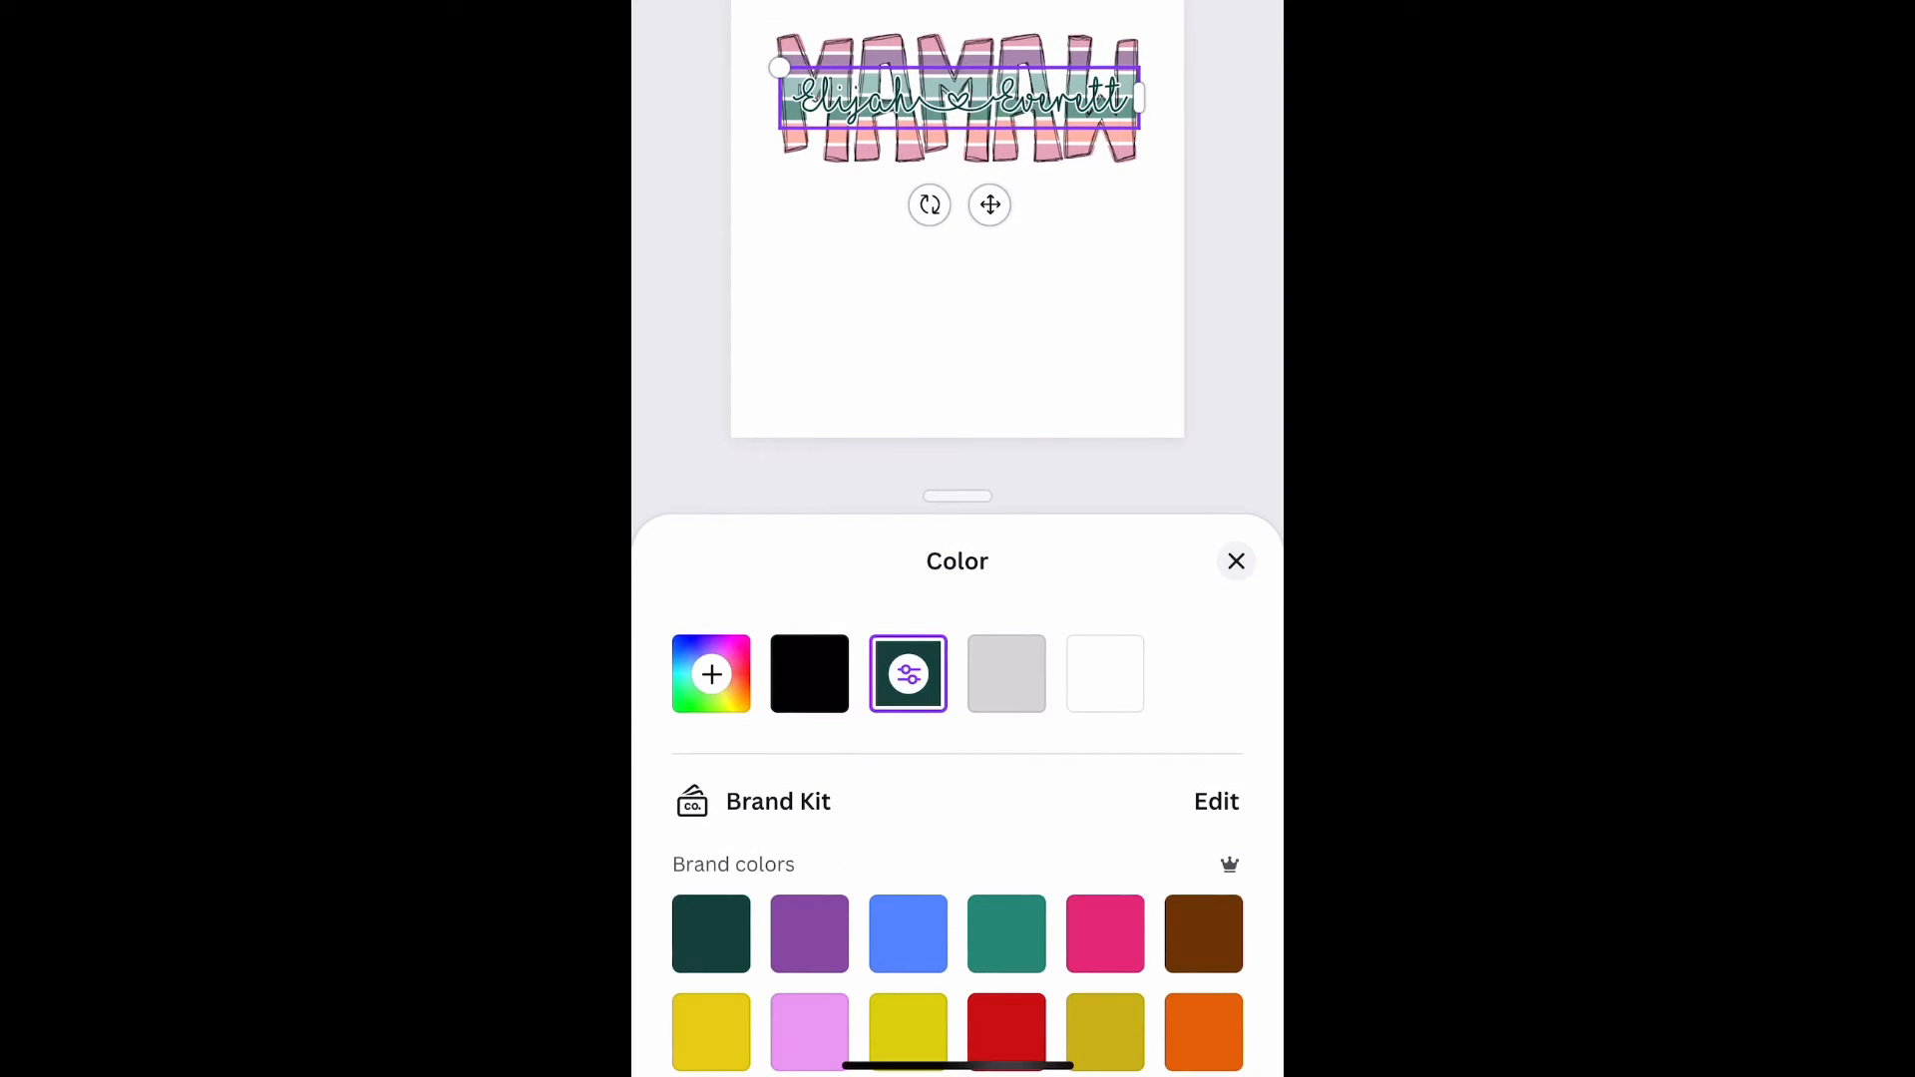
{"action": "left_click", "coordinate": [1006, 934]}
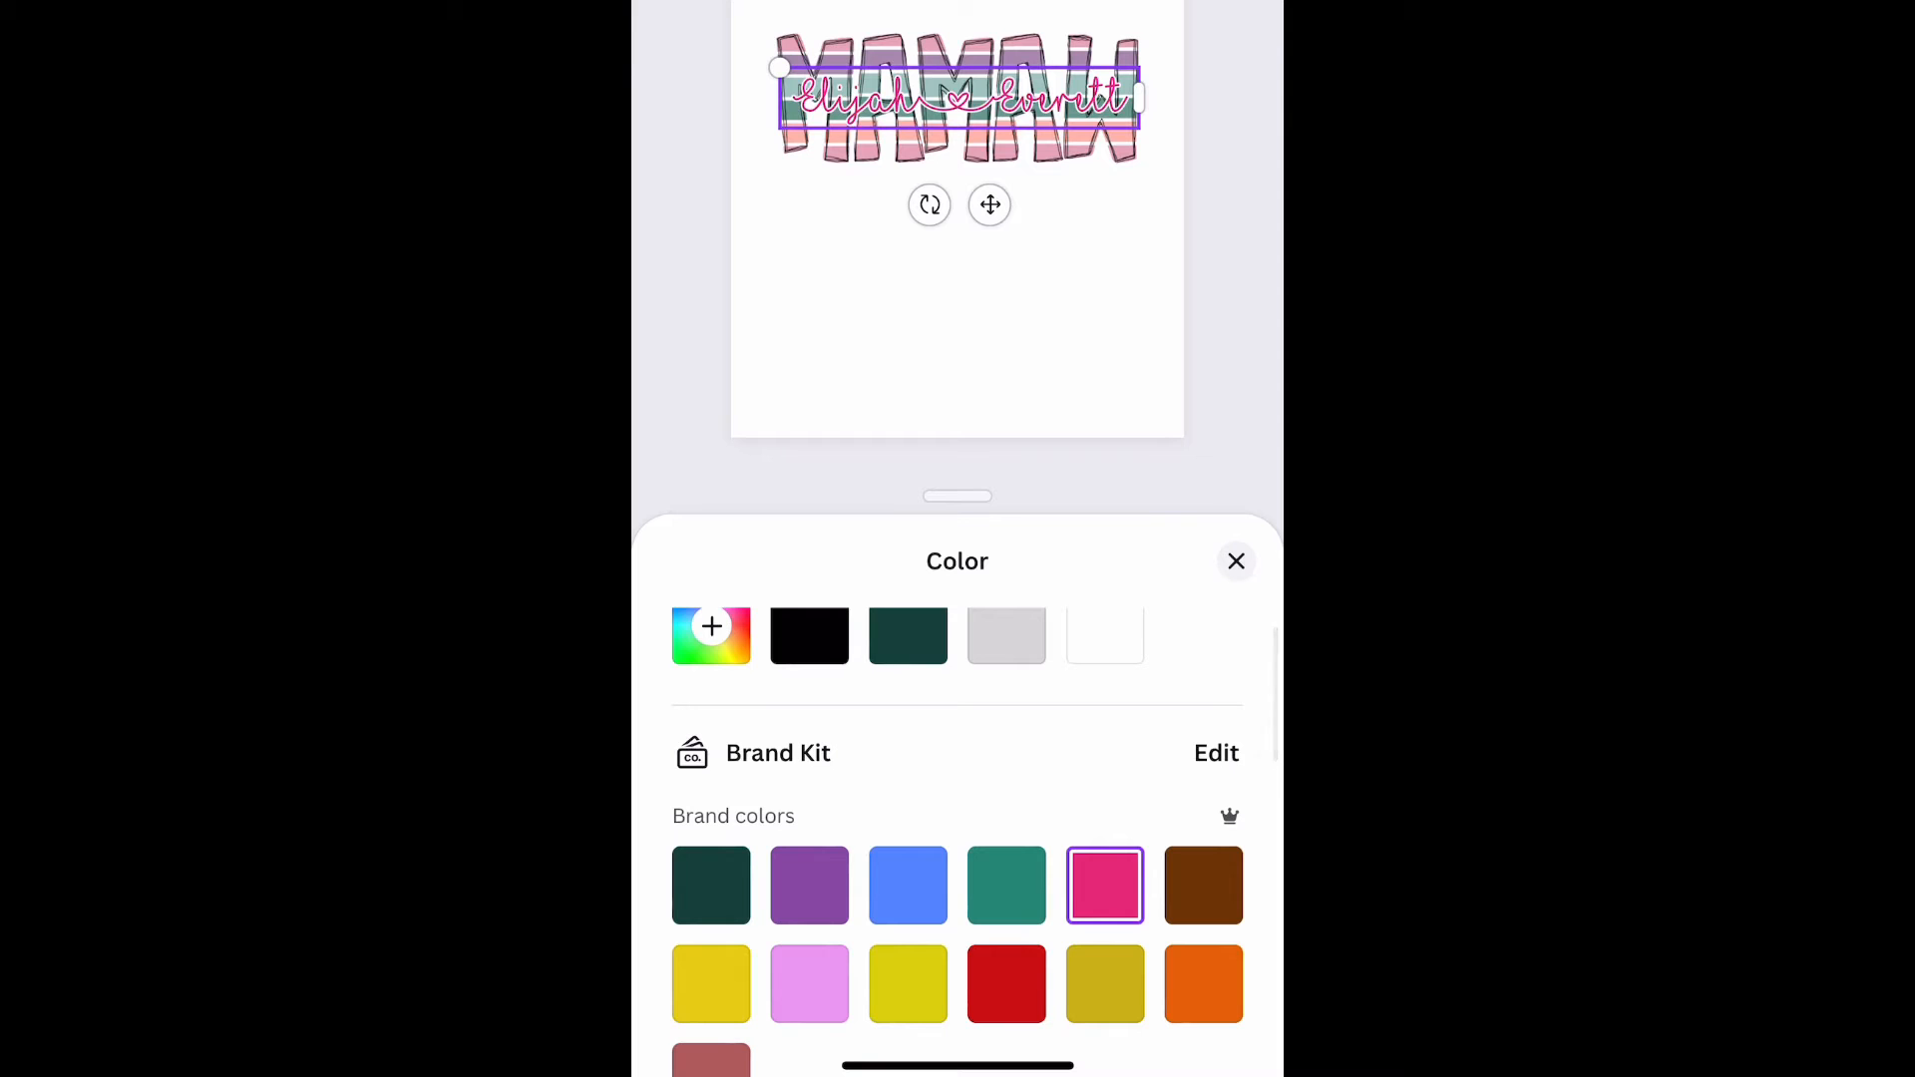
{"action": "left_click", "coordinate": [908, 984]}
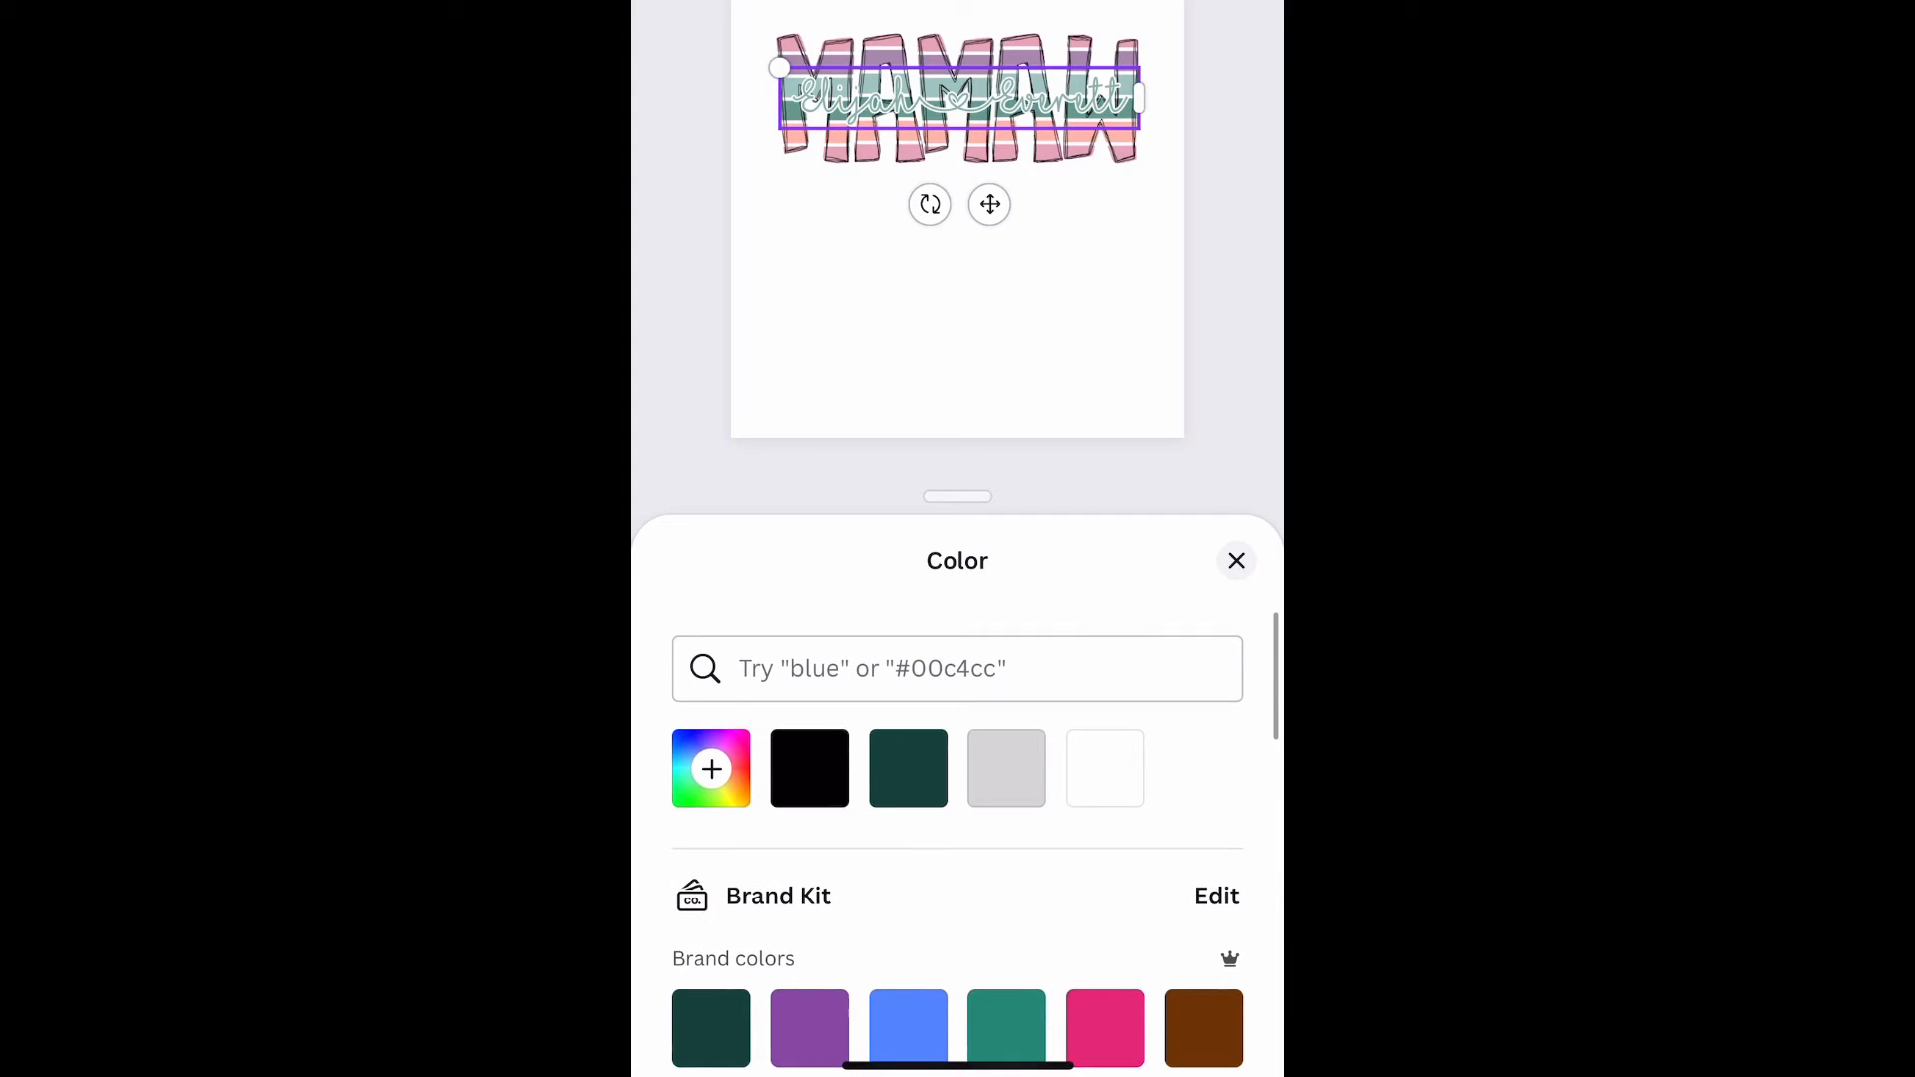
{"action": "left_click", "coordinate": [1236, 561]}
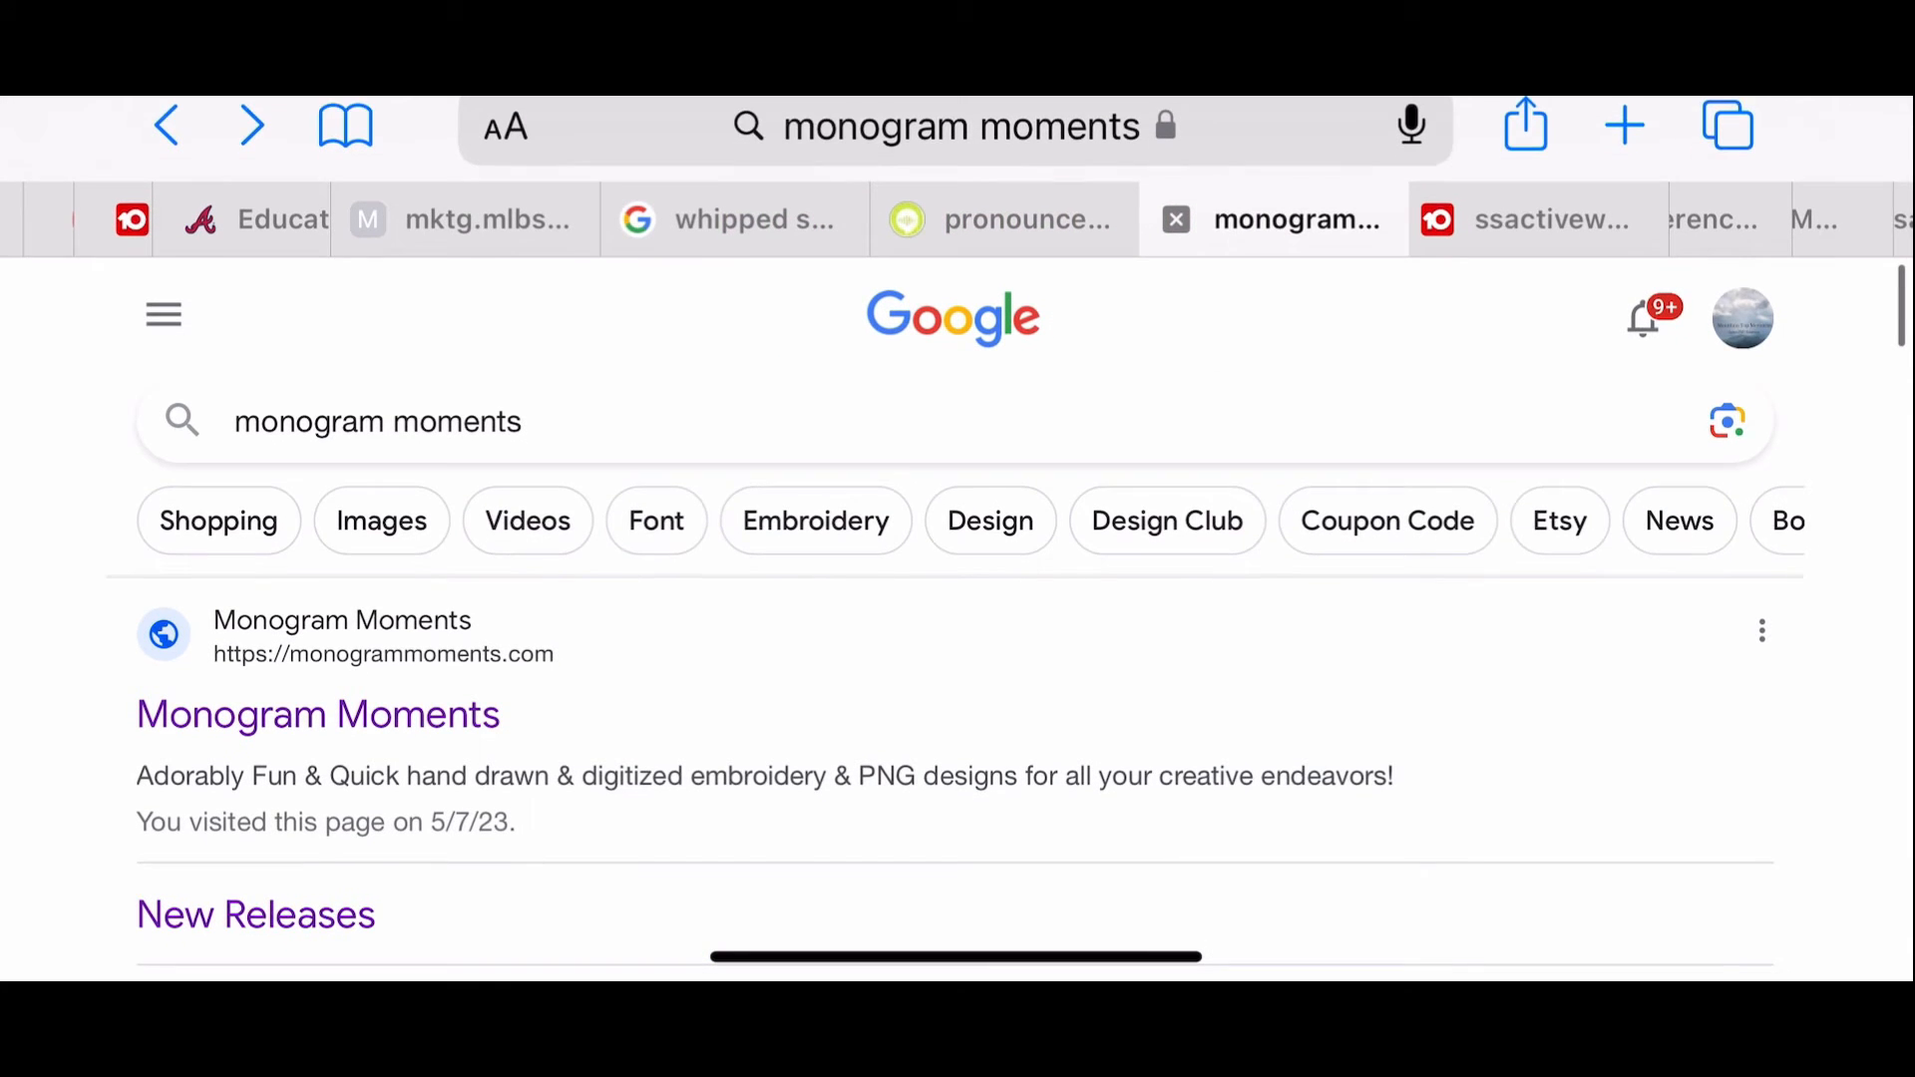
Open the Monogram Moments shop site from the results and browse its product photos.
{"action": "scroll", "scroll_direction": "down", "scroll_amount": 3}
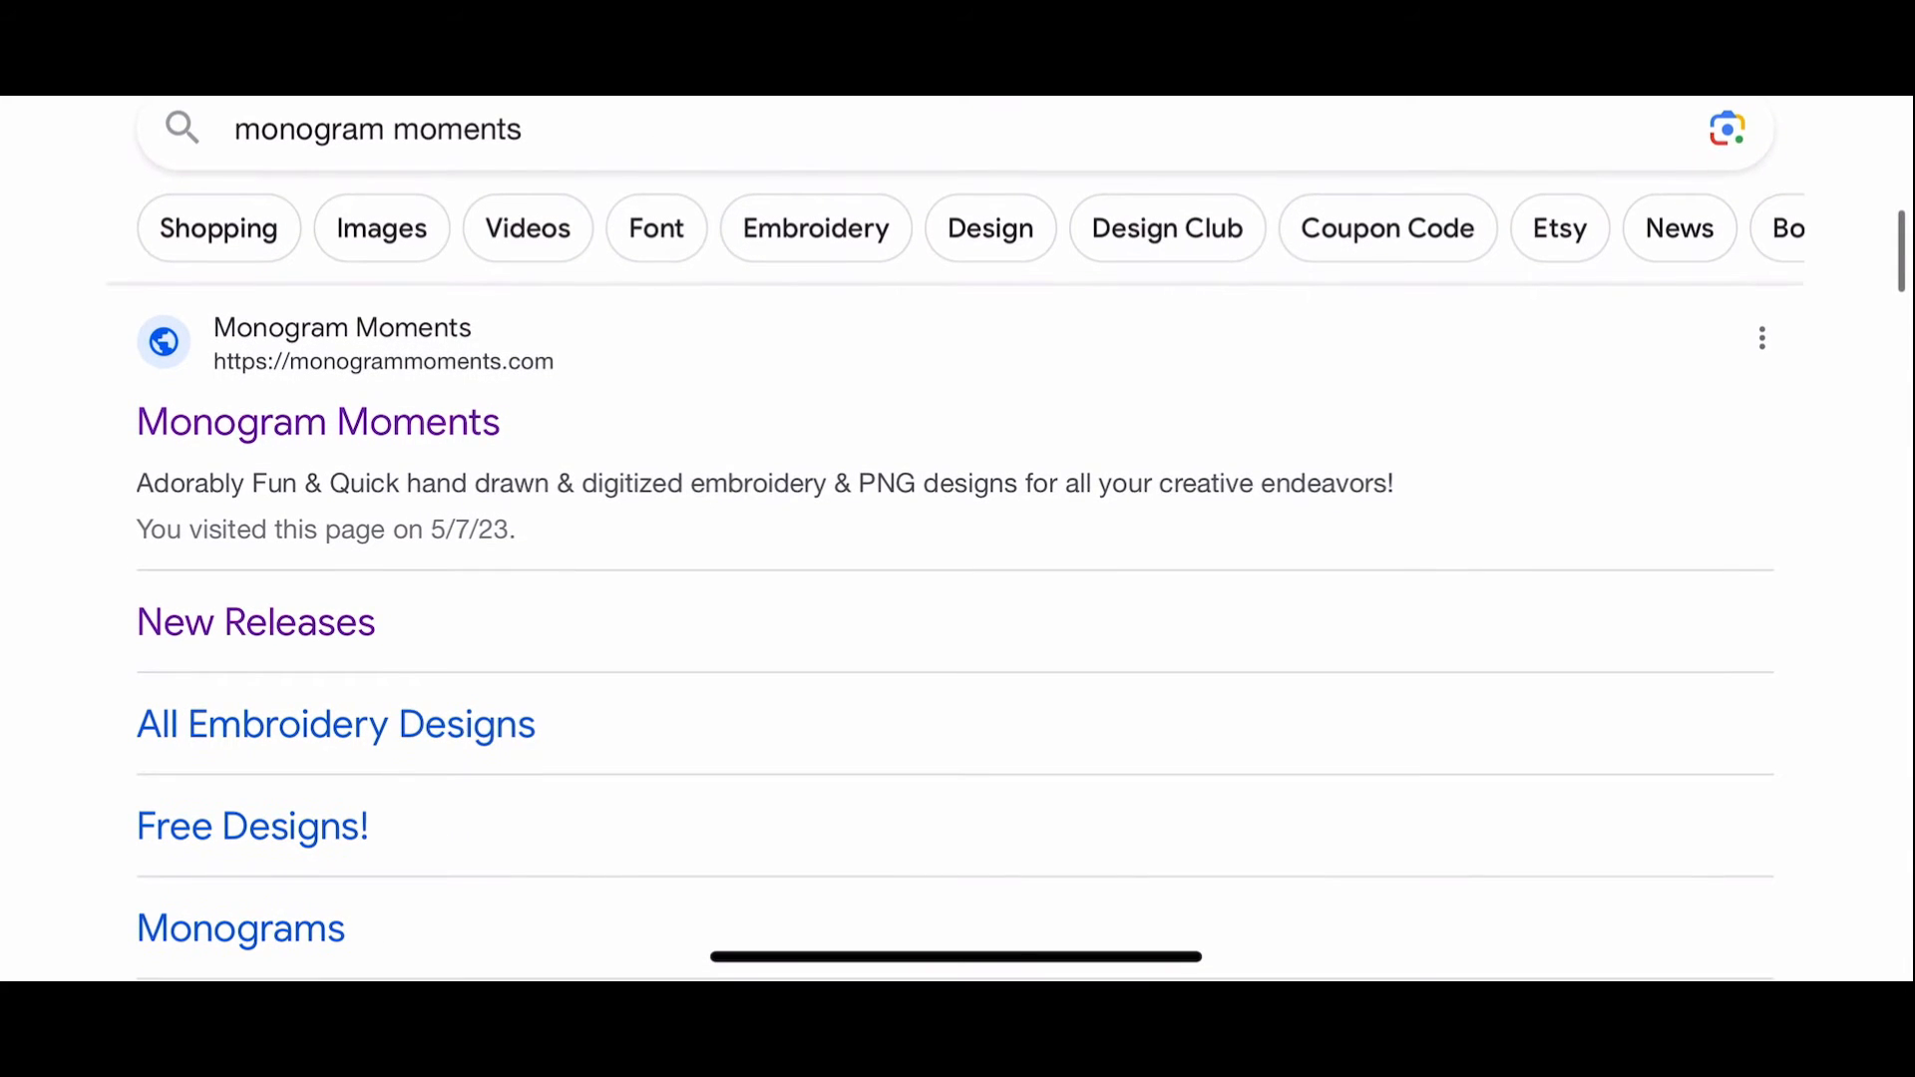
{"action": "left_click", "coordinate": [317, 422]}
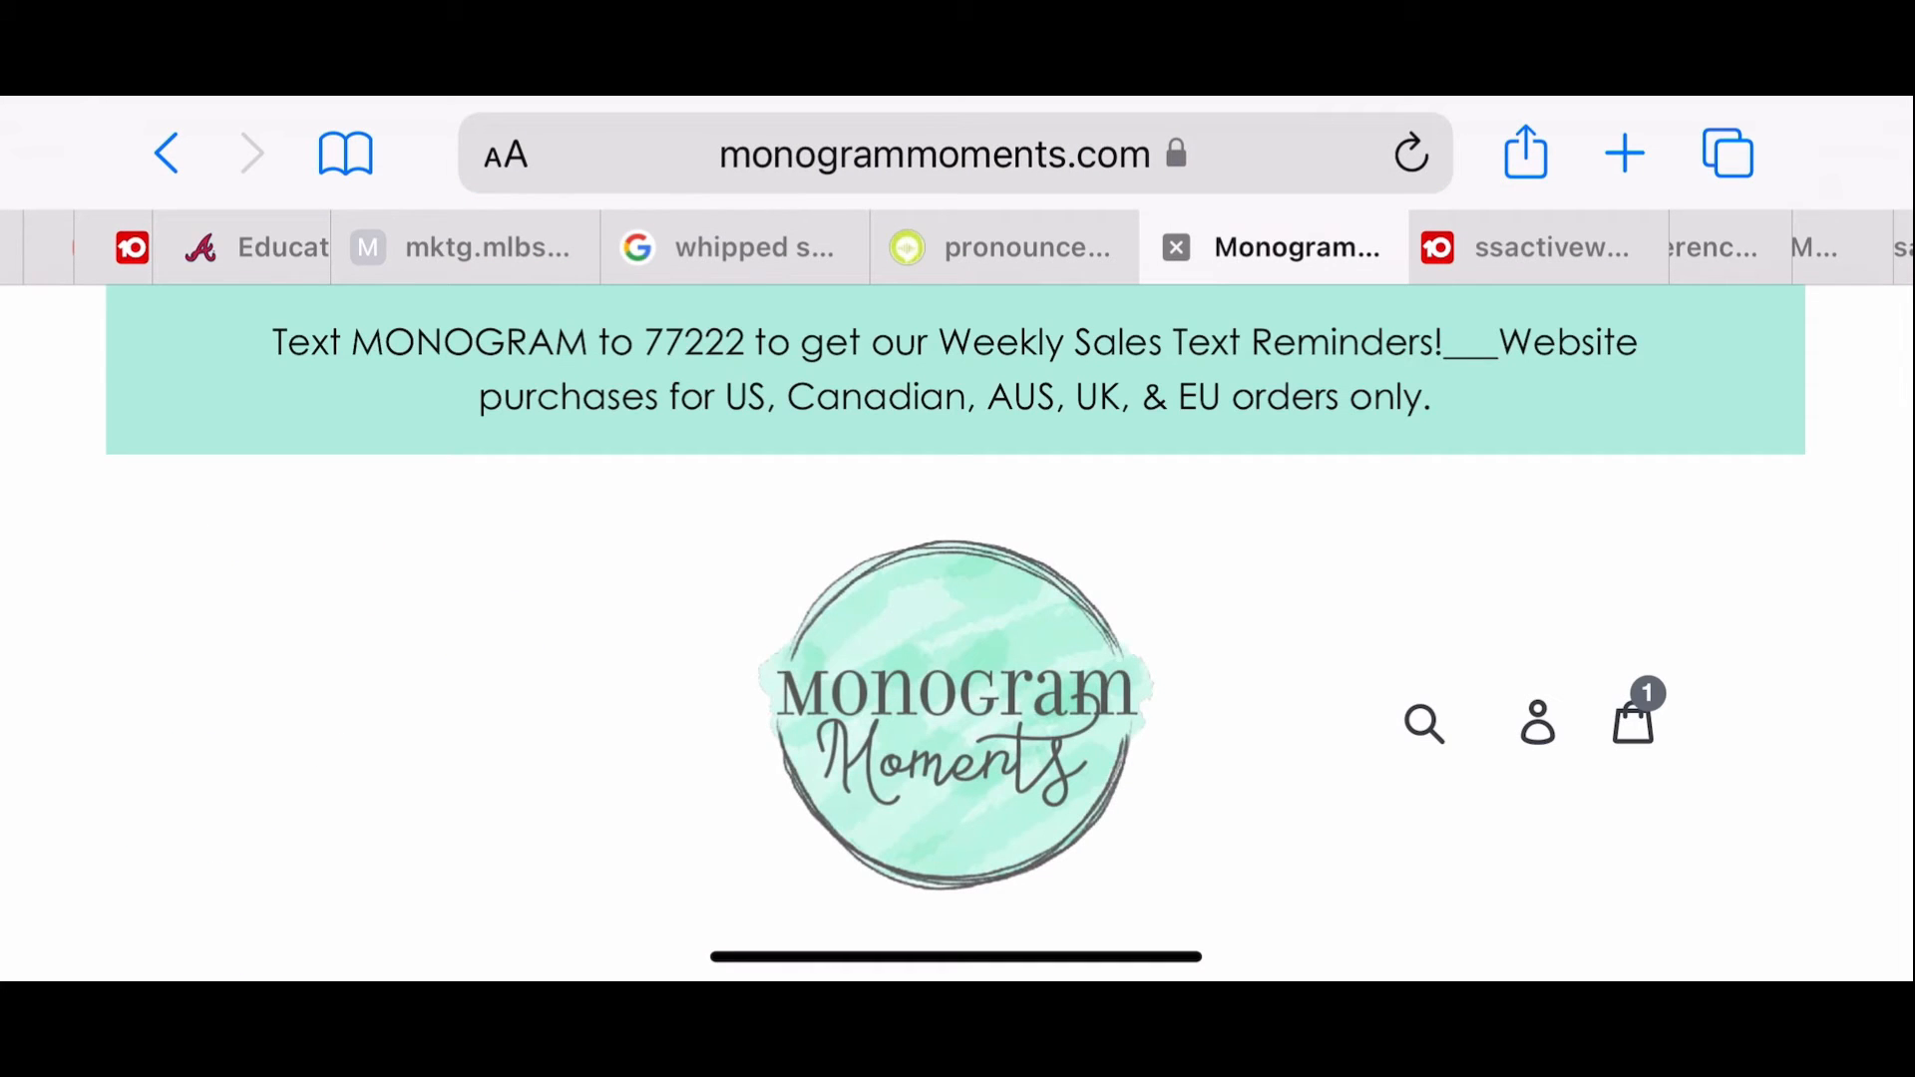
{"action": "scroll", "scroll_direction": "down", "scroll_amount": 3}
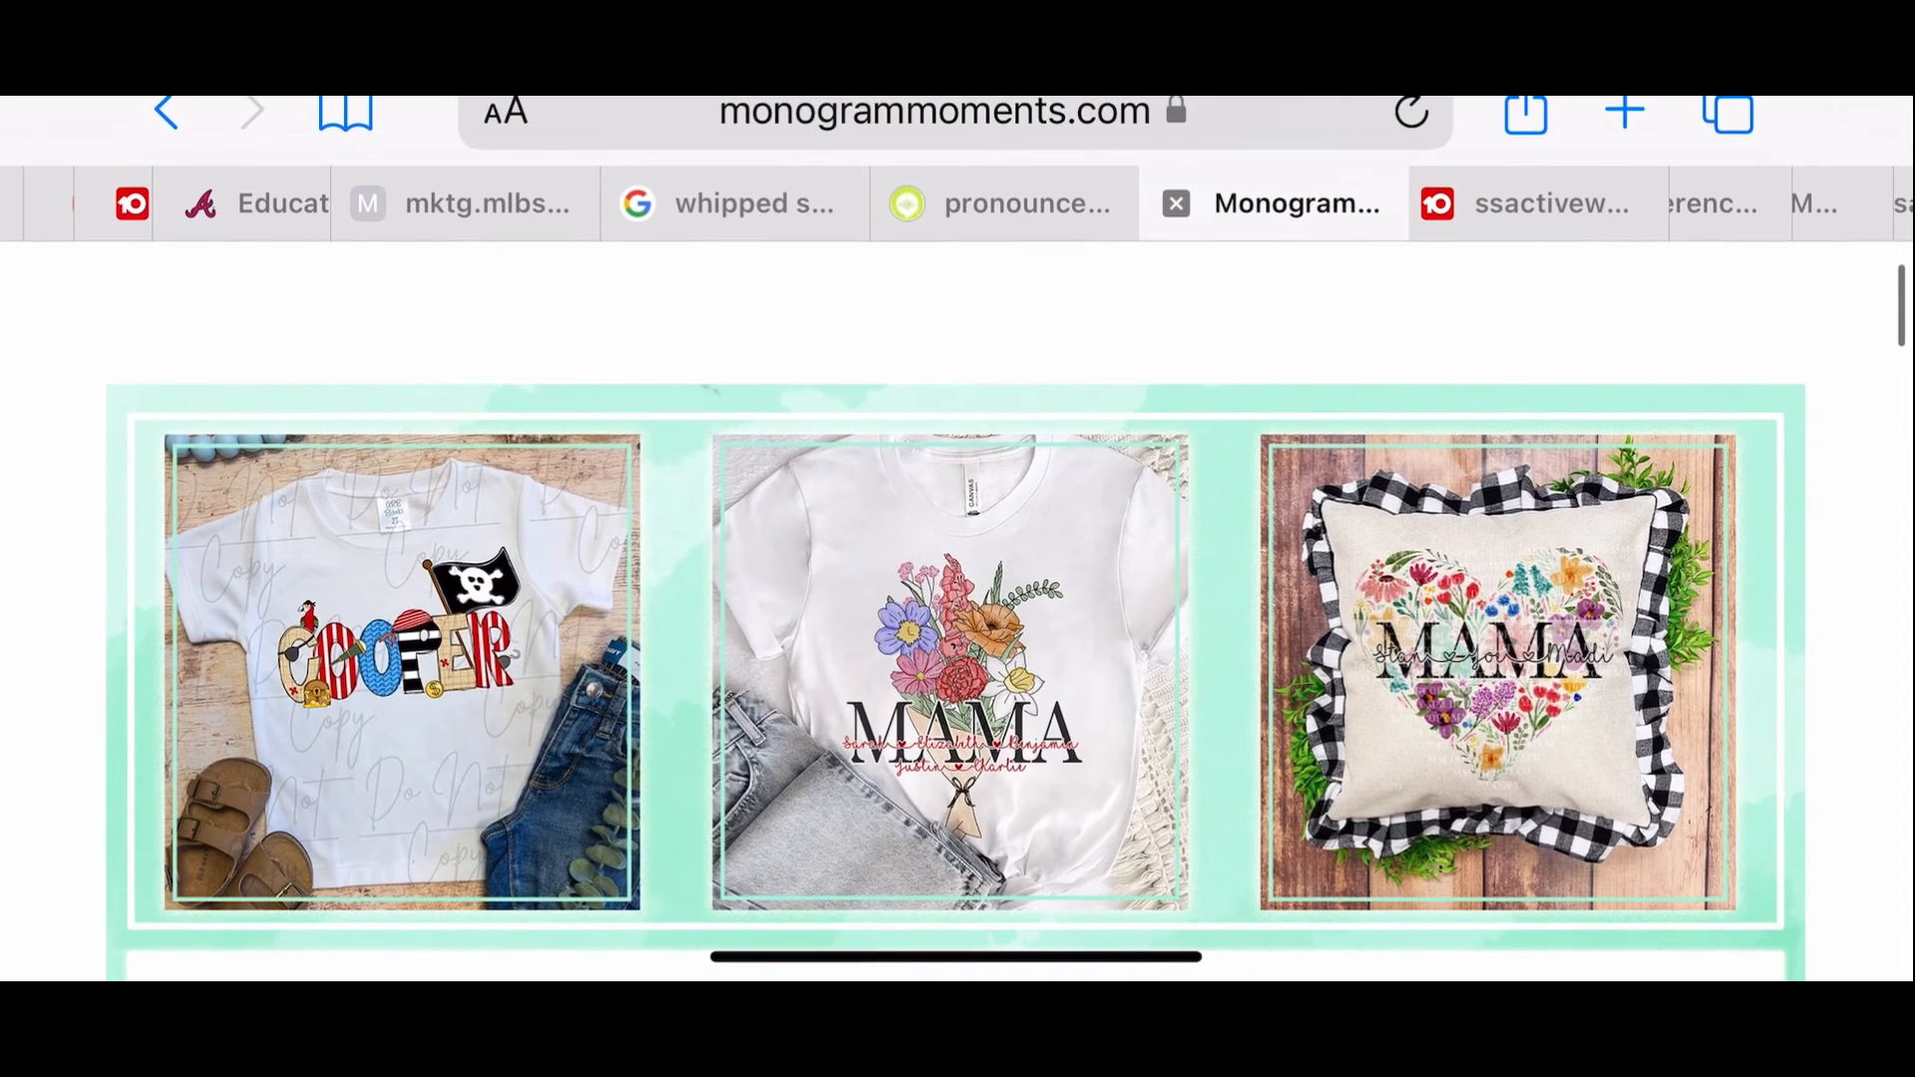
{"action": "scroll", "scroll_direction": "down", "scroll_amount": 3}
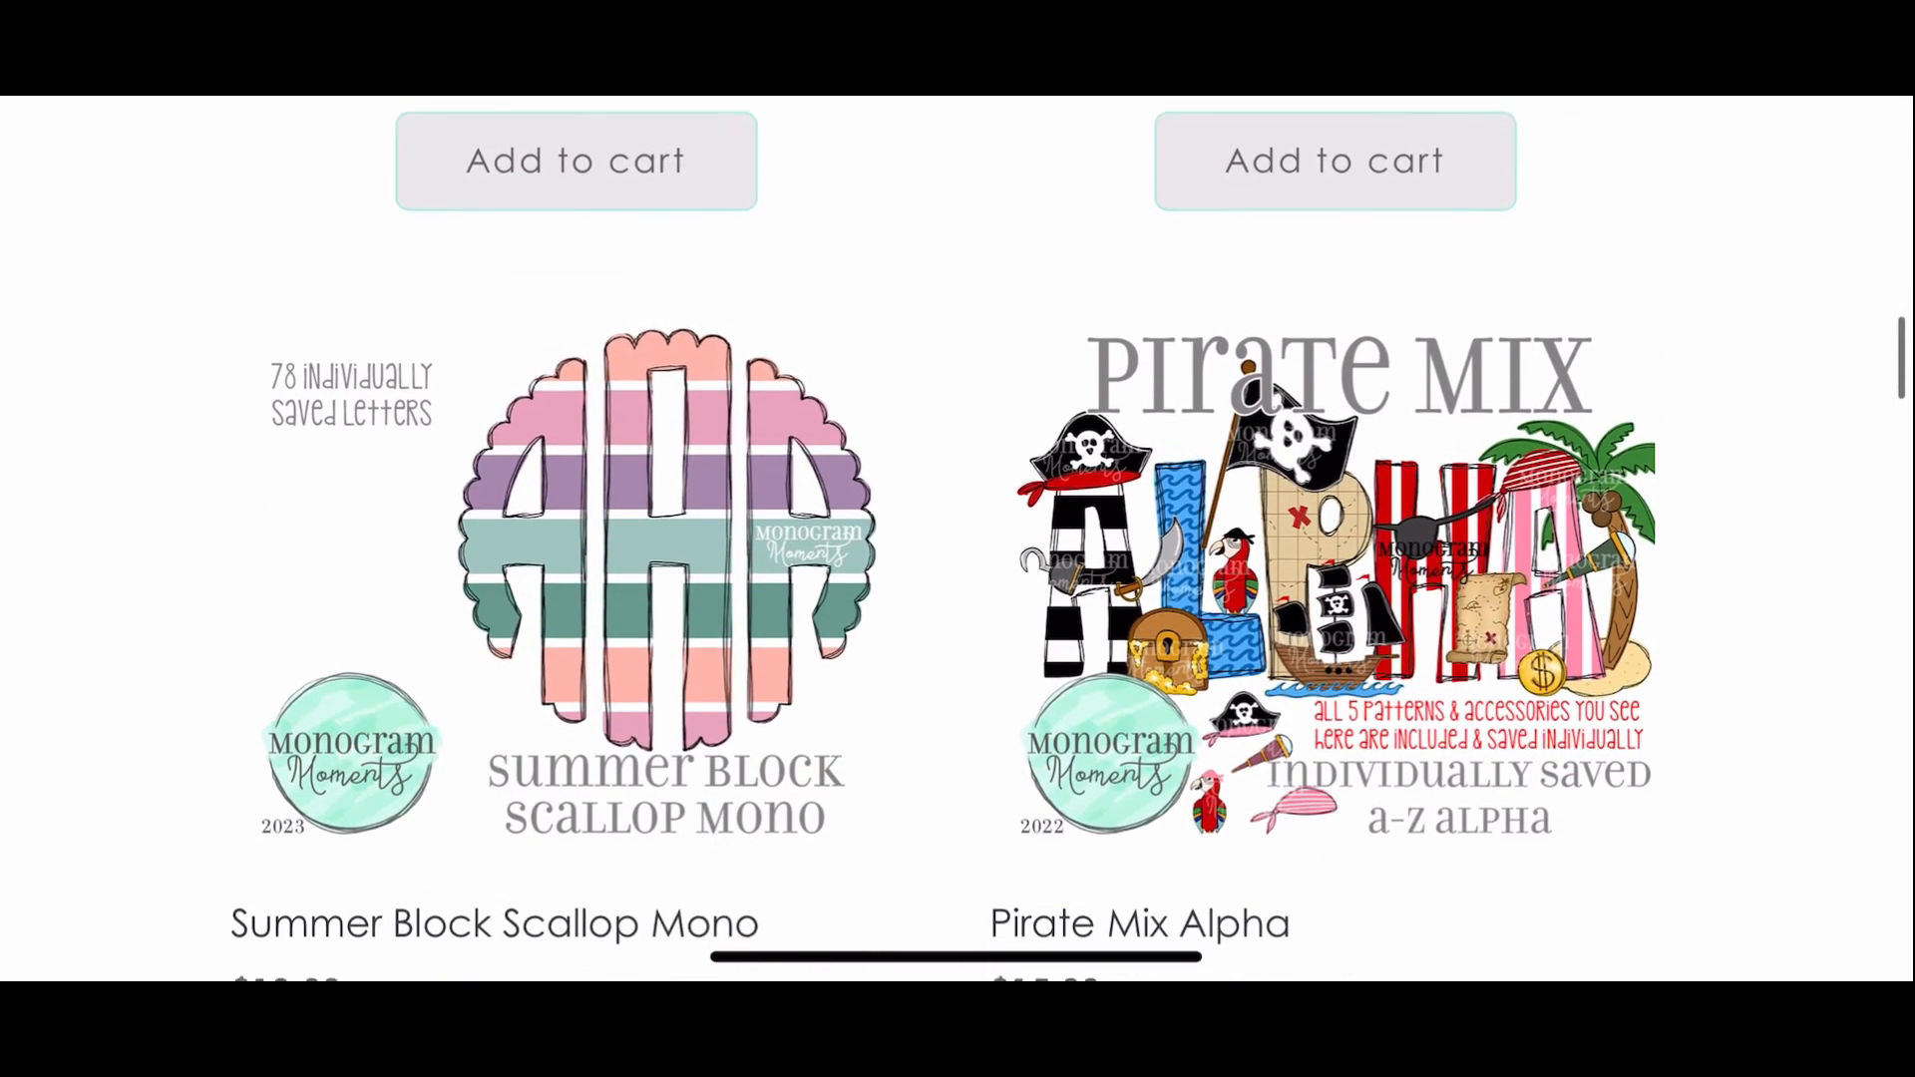
{"action": "scroll", "scroll_direction": "down", "scroll_amount": 3}
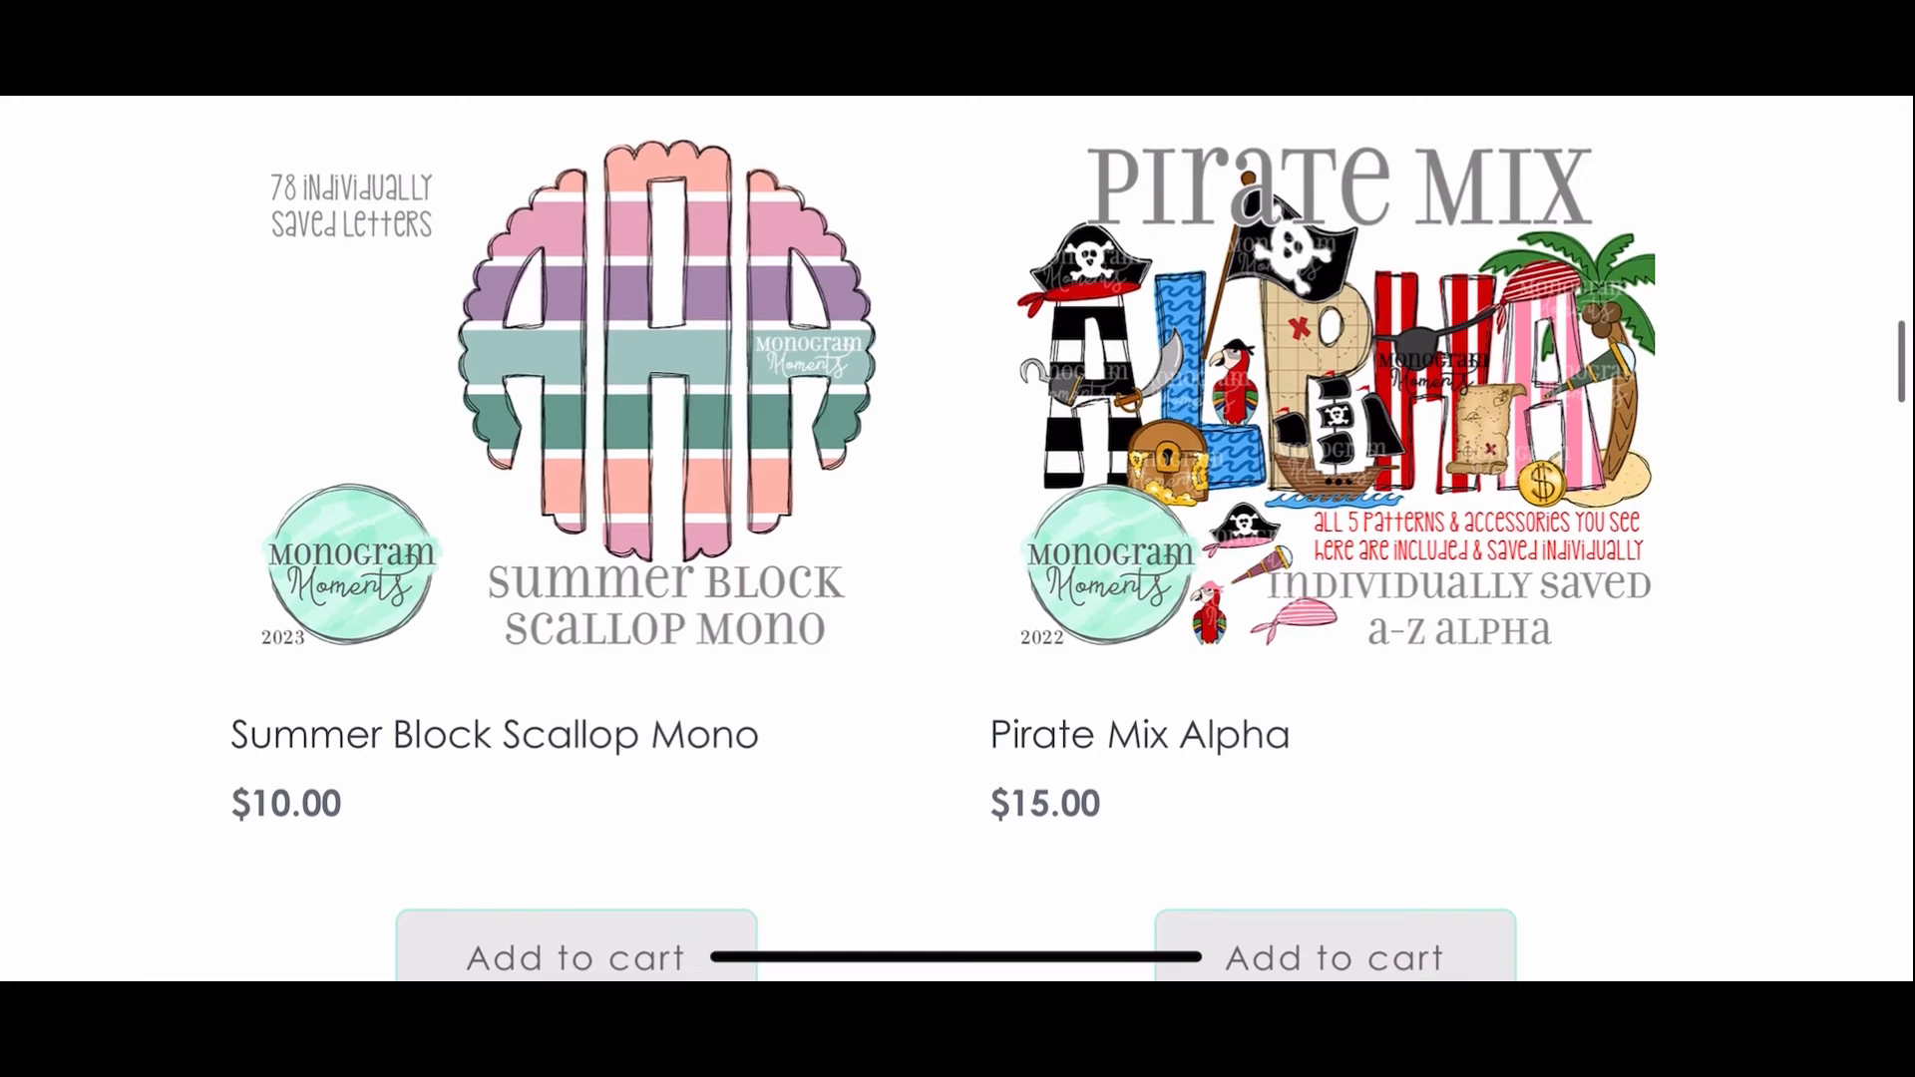
{"action": "scroll", "scroll_direction": "down", "scroll_amount": 3}
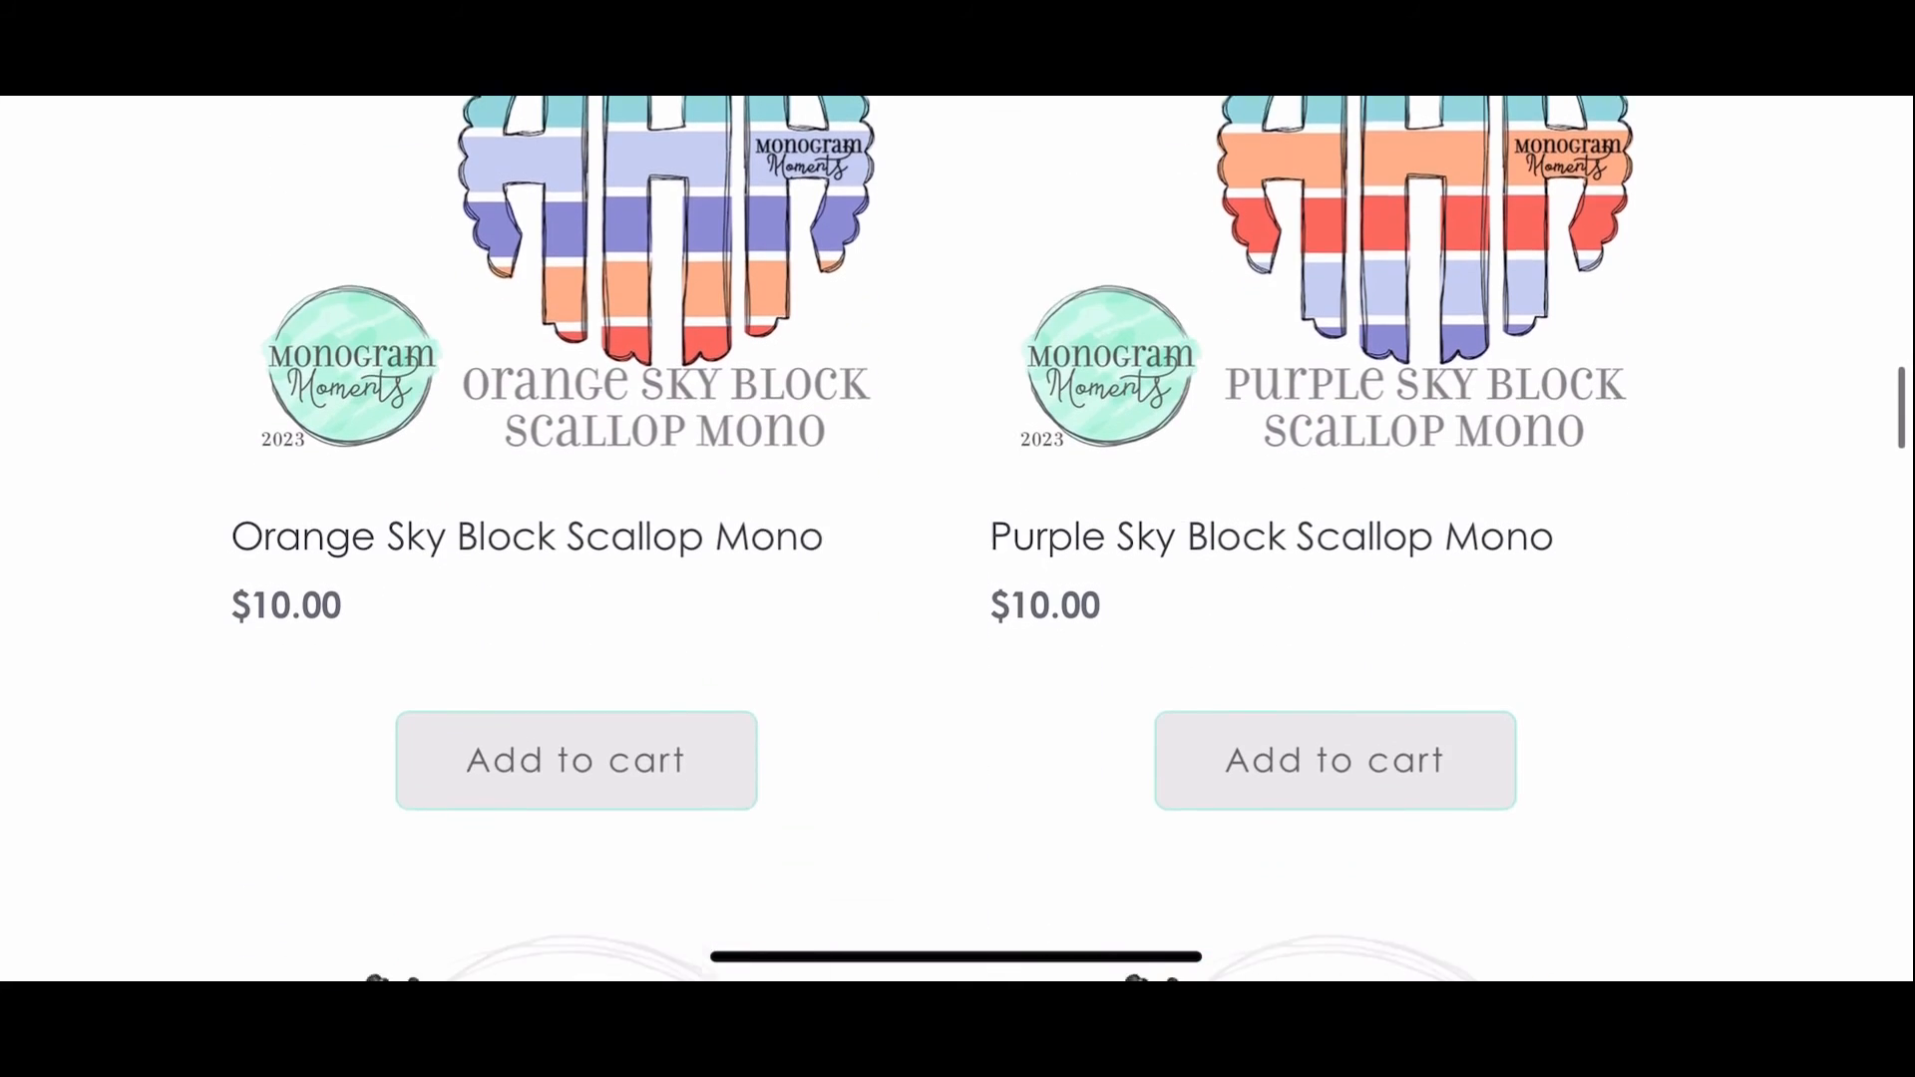
{"action": "scroll", "scroll_direction": "down", "scroll_amount": 3}
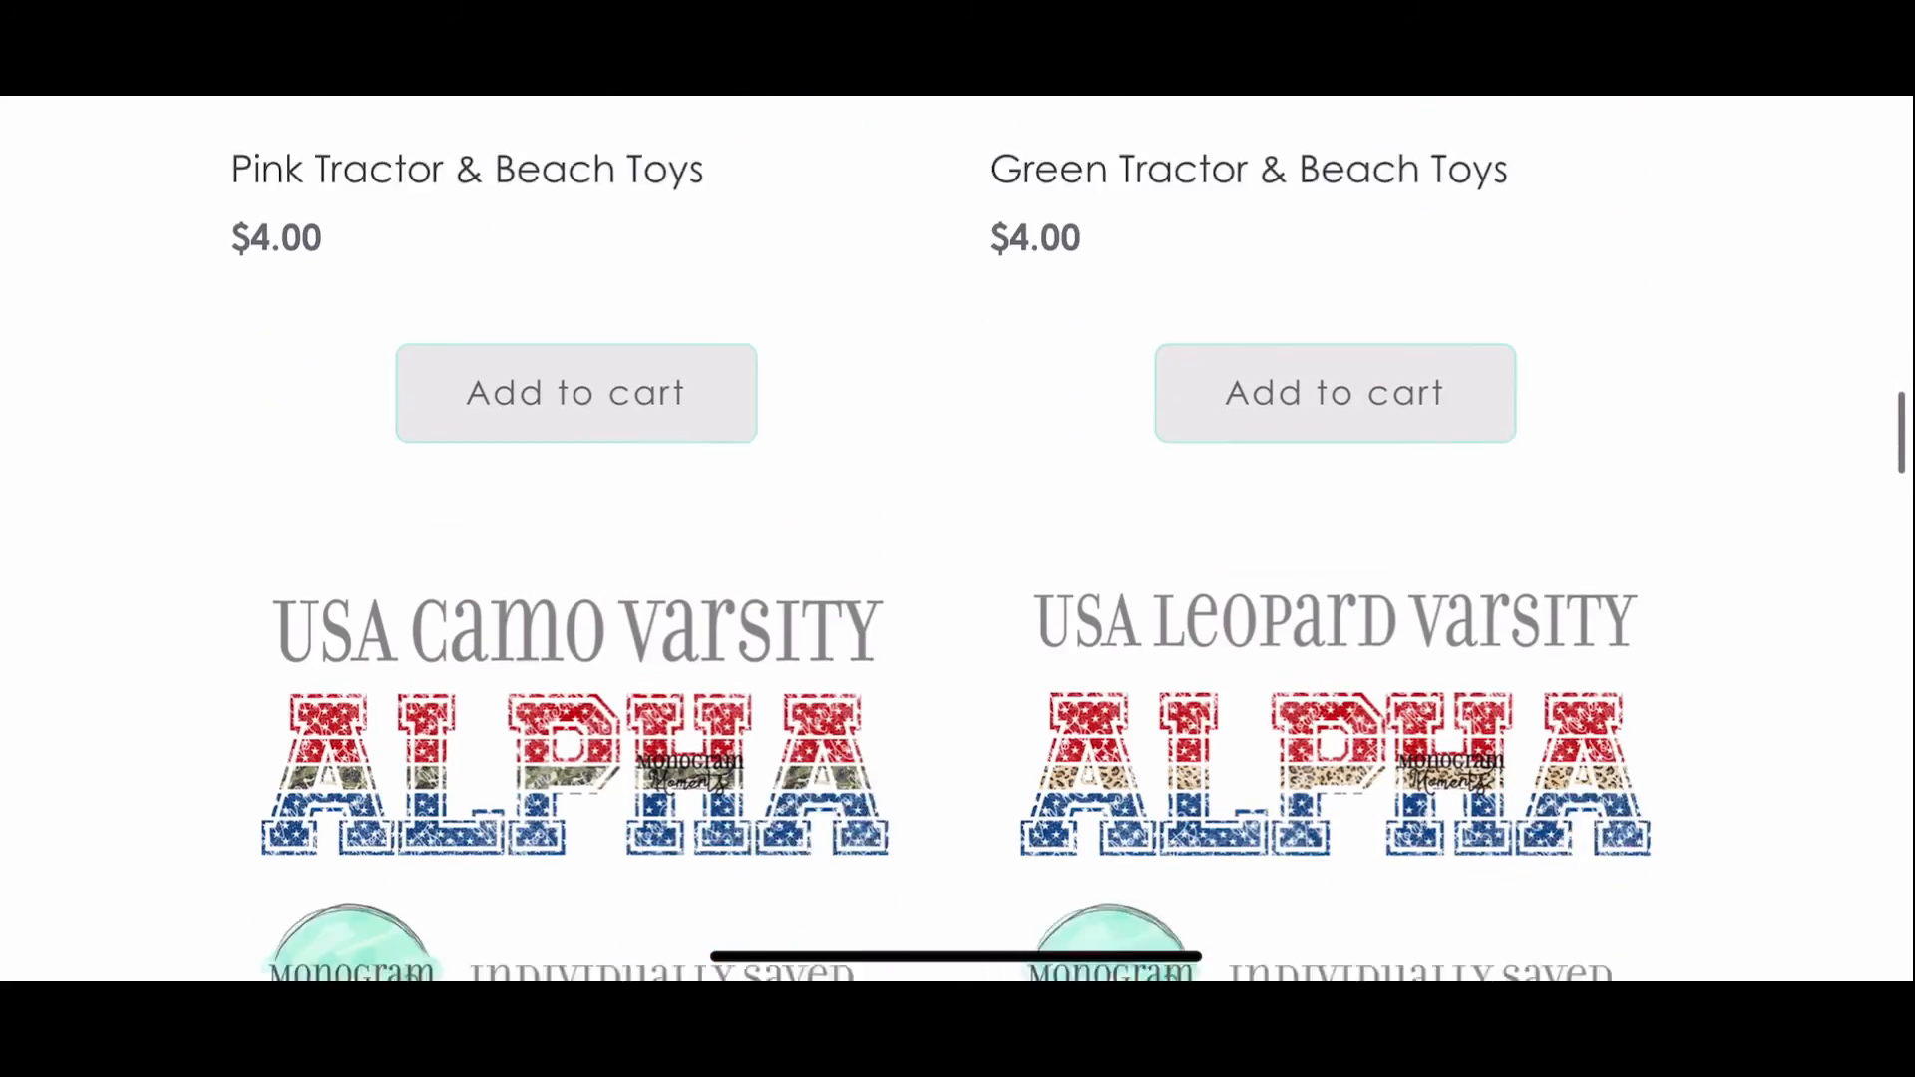
{"action": "scroll", "scroll_direction": "down", "scroll_amount": 3}
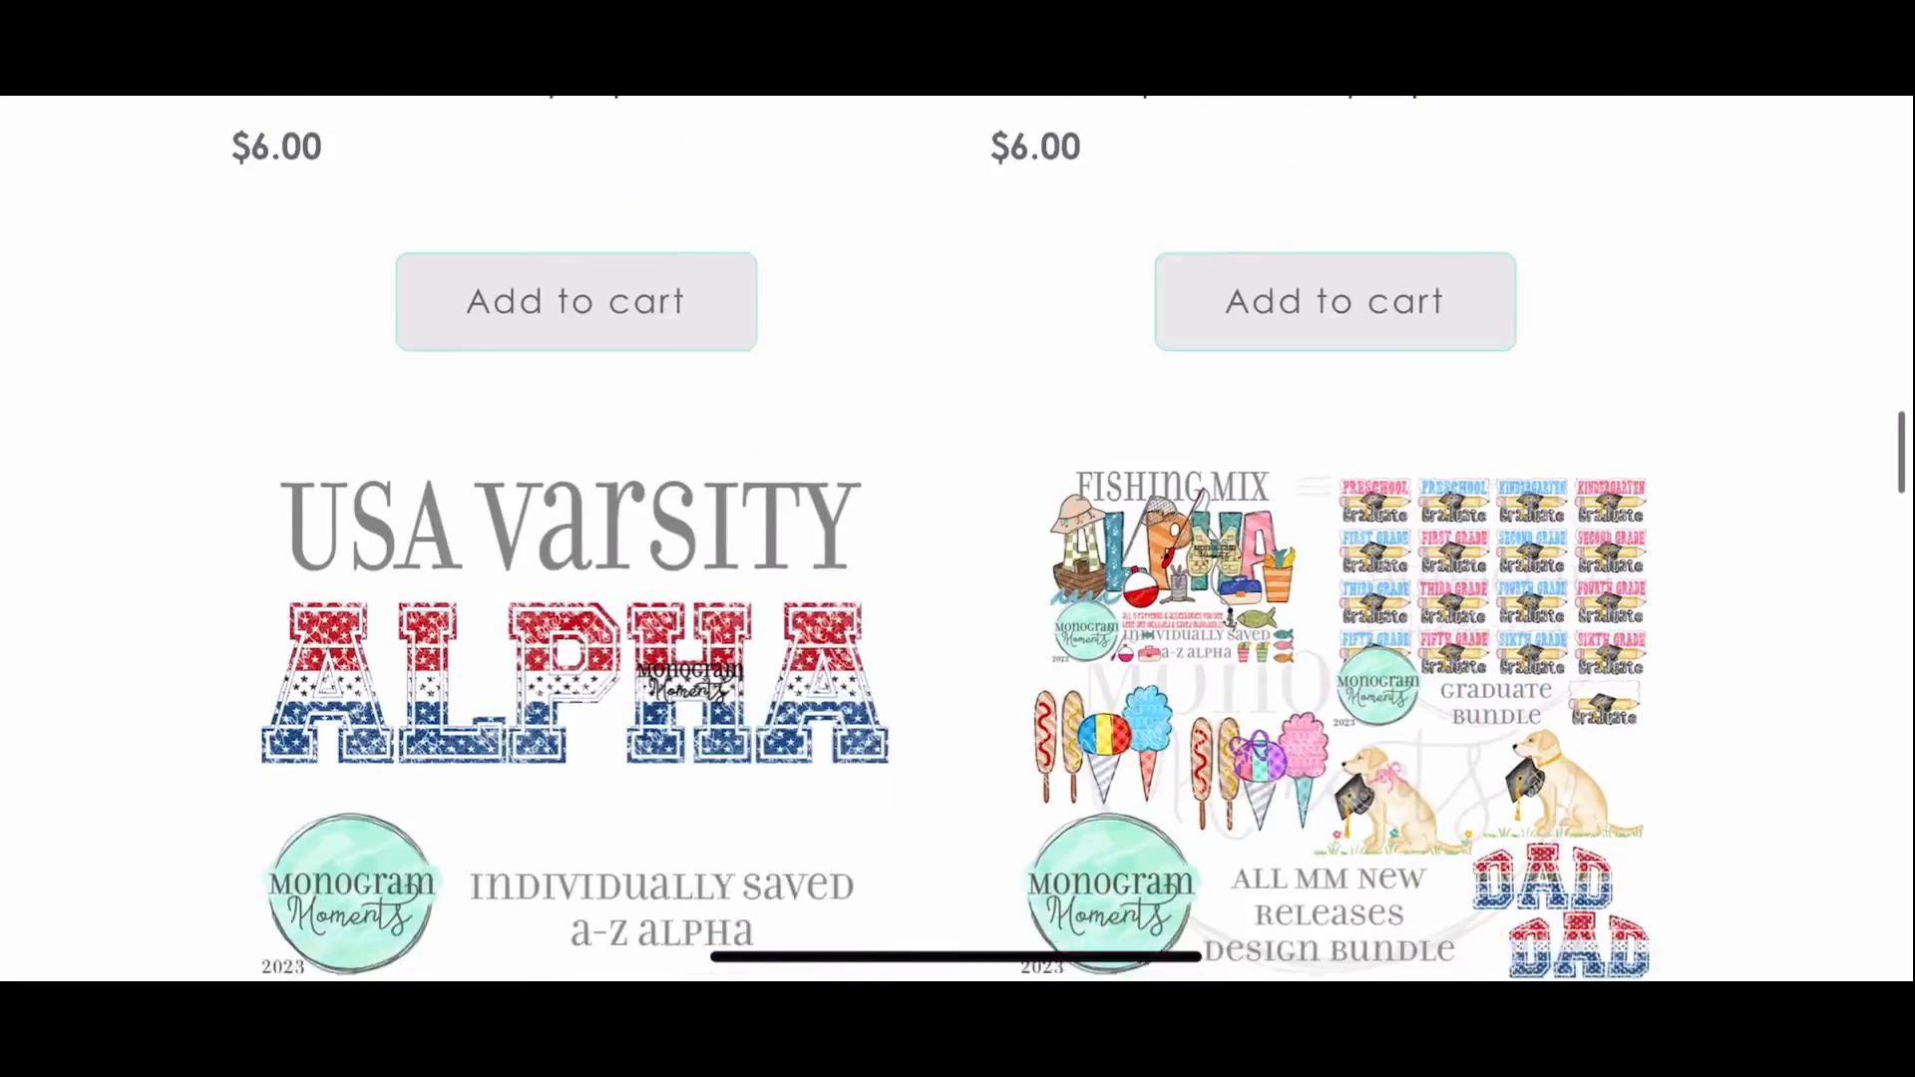
{"action": "scroll", "scroll_direction": "down", "scroll_amount": 3}
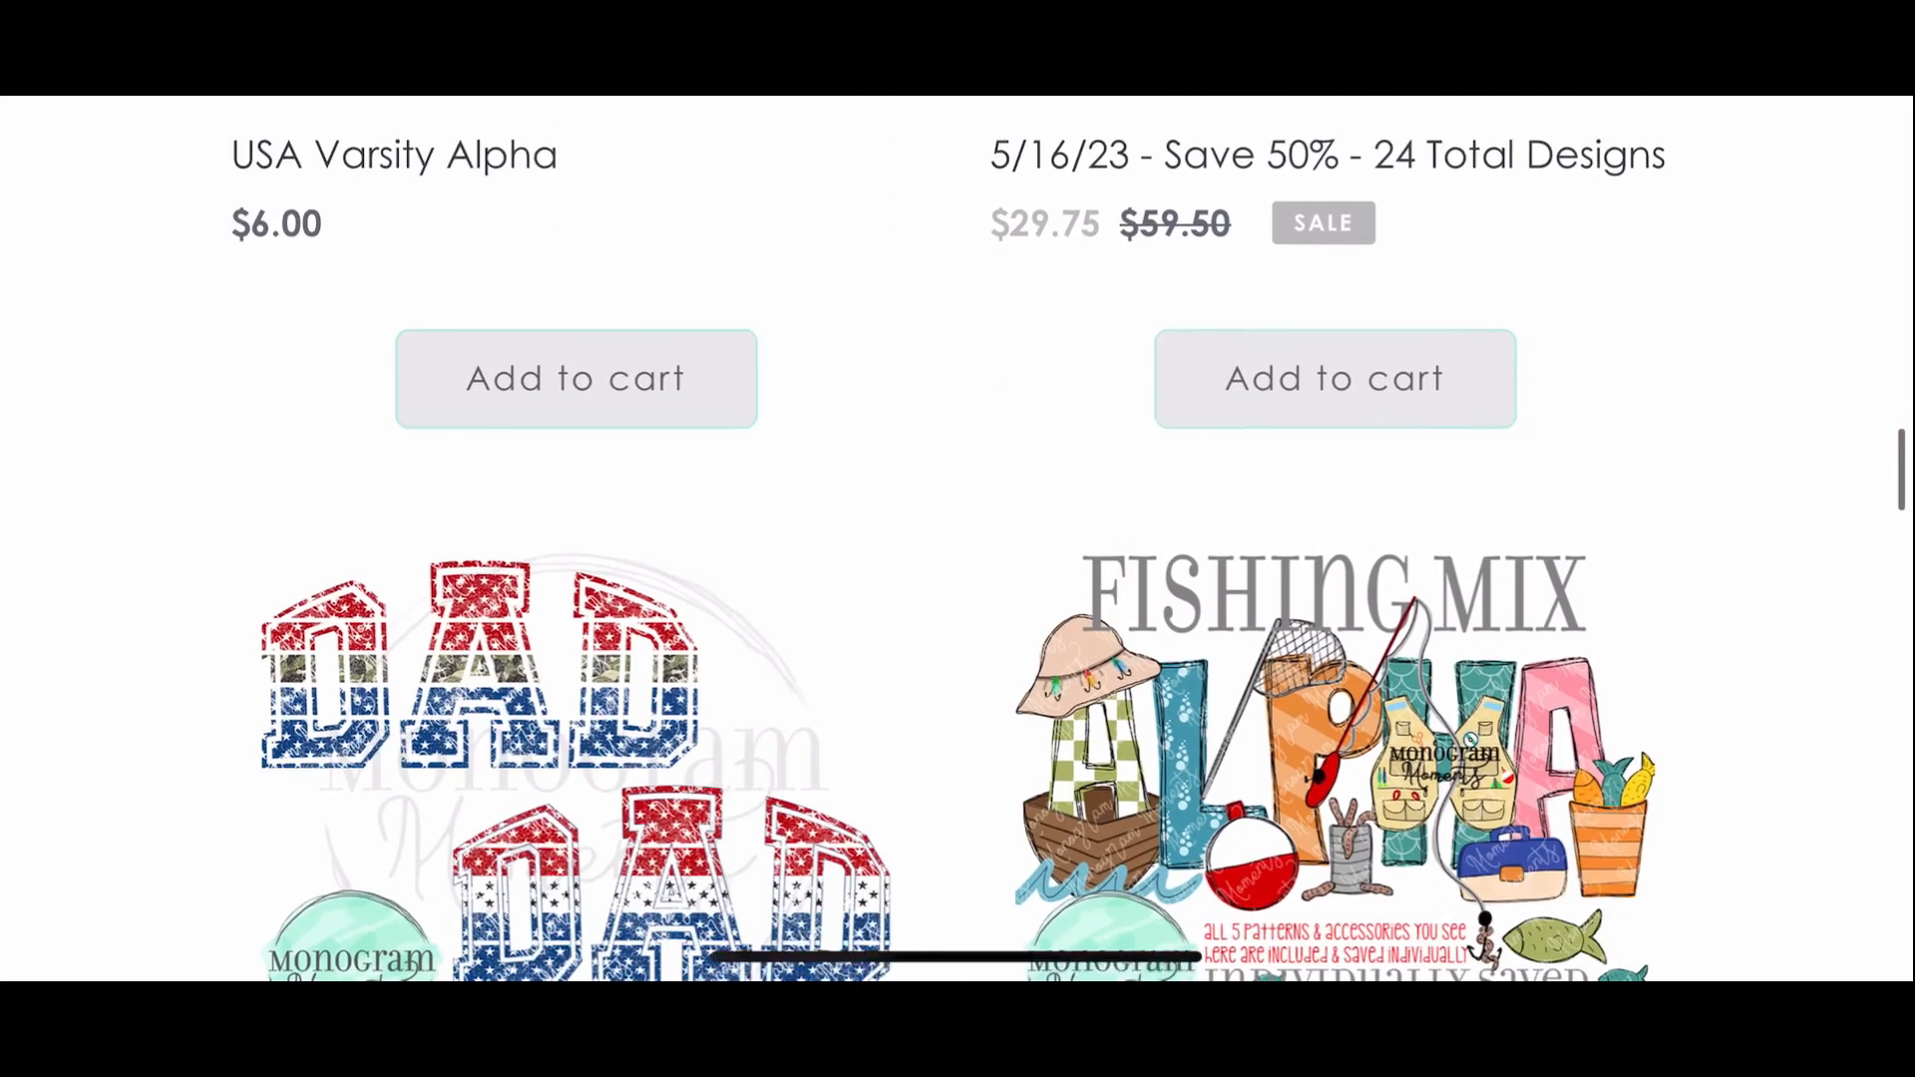
{"action": "scroll", "scroll_direction": "down", "scroll_amount": 3}
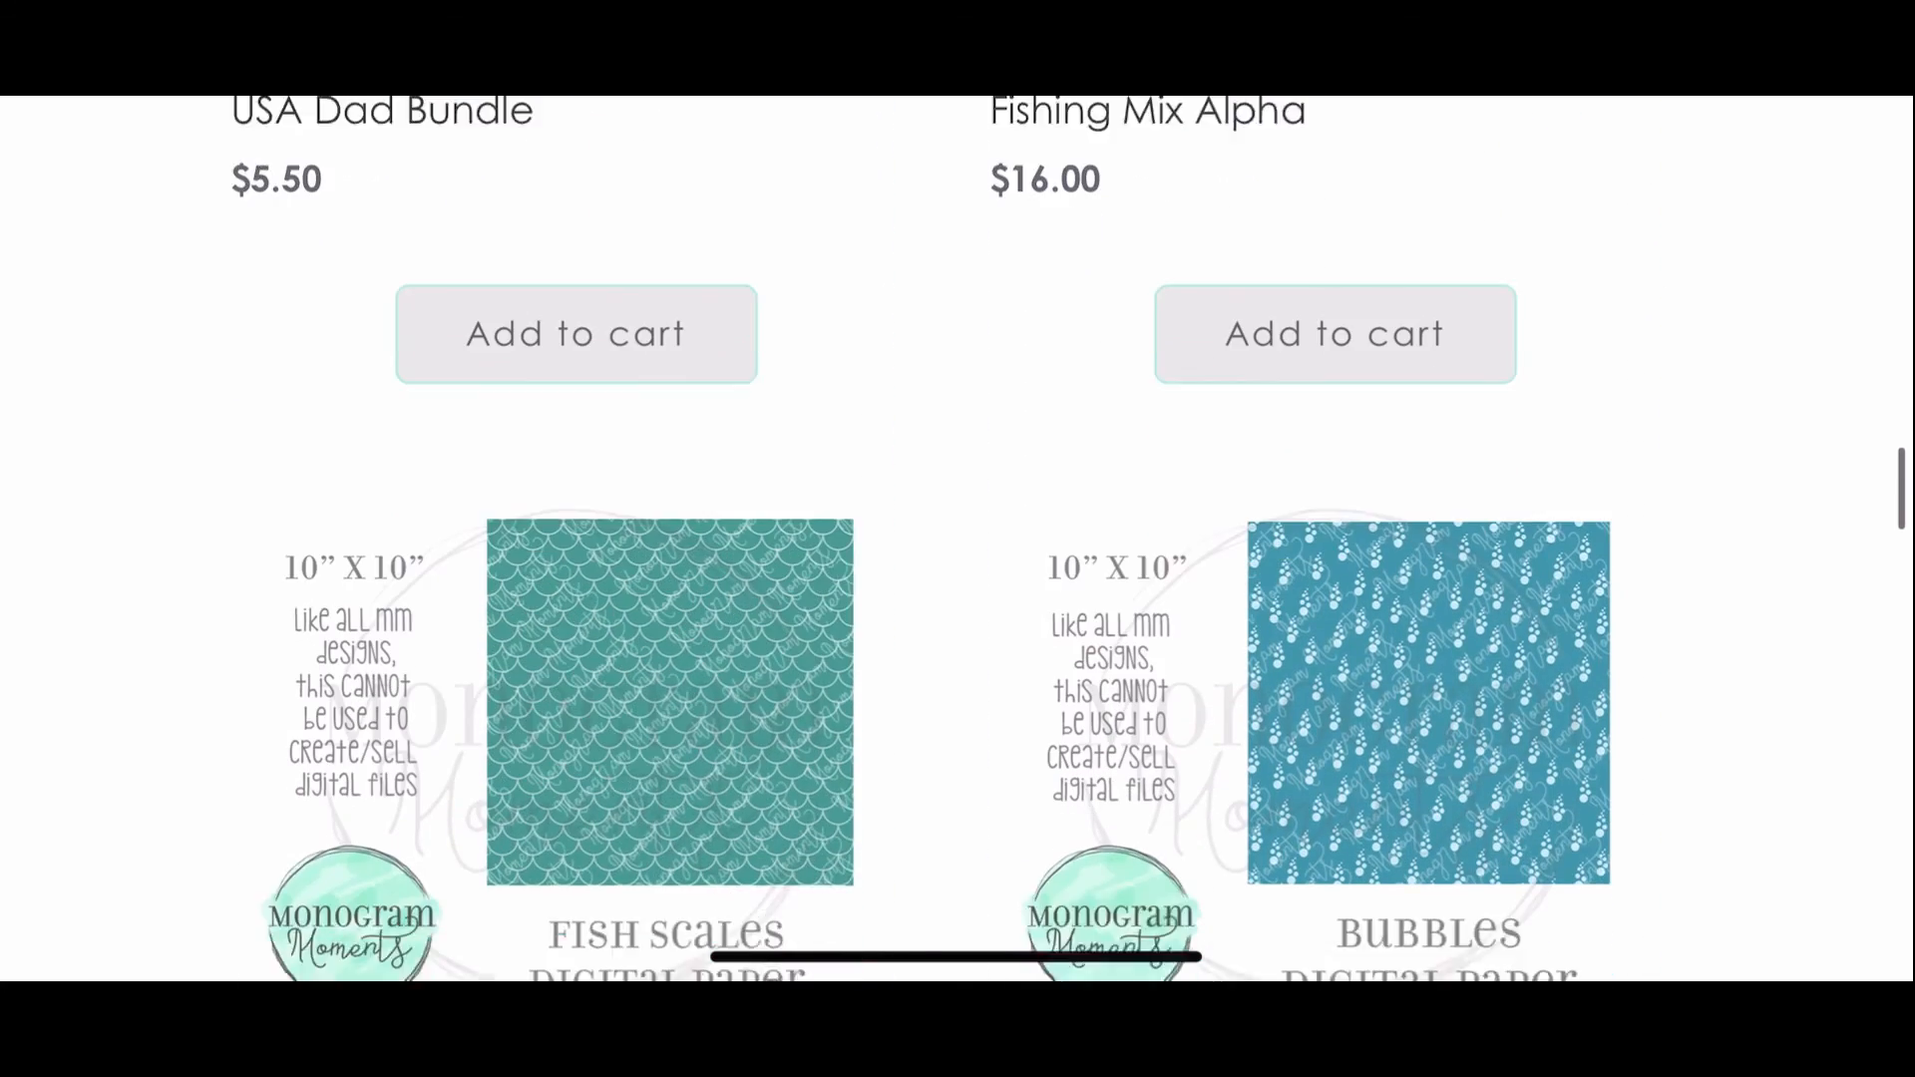
{"action": "scroll", "scroll_direction": "down", "scroll_amount": 3}
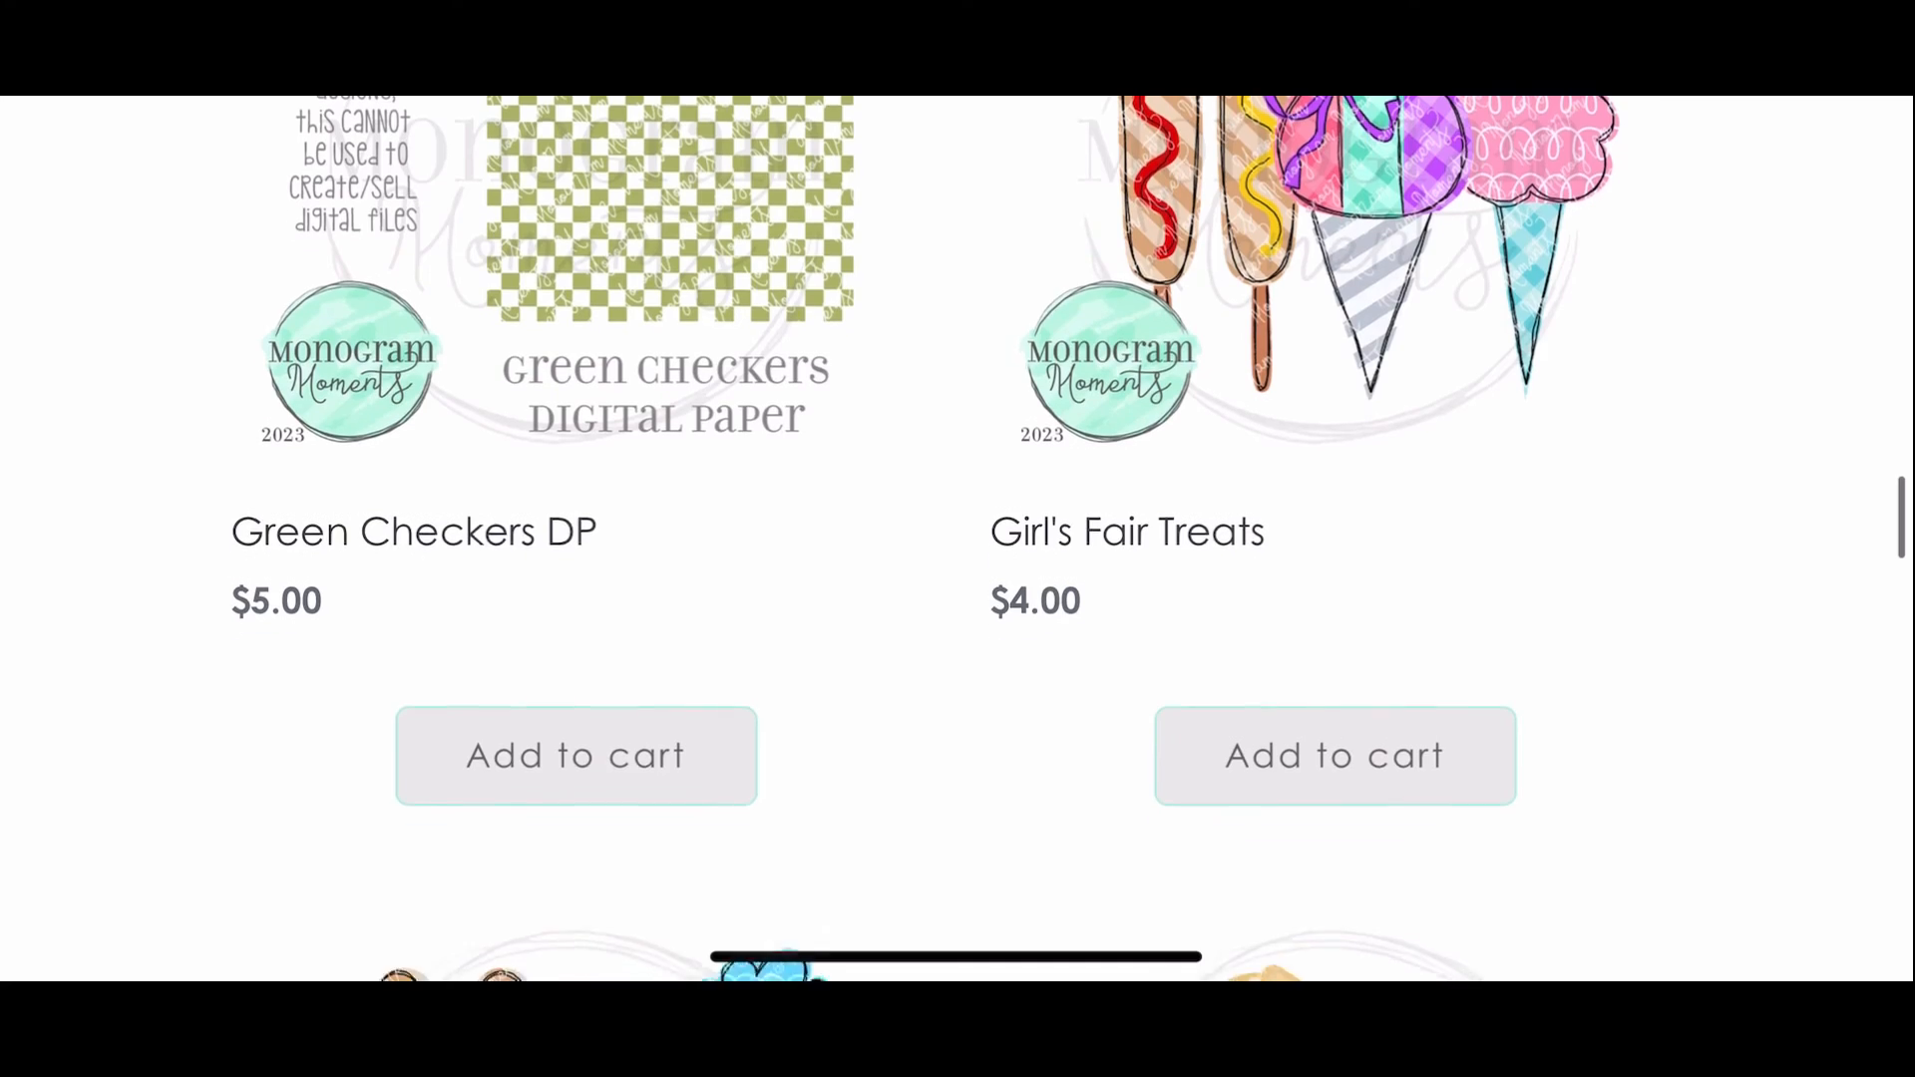
{"action": "scroll", "scroll_direction": "down", "scroll_amount": 3}
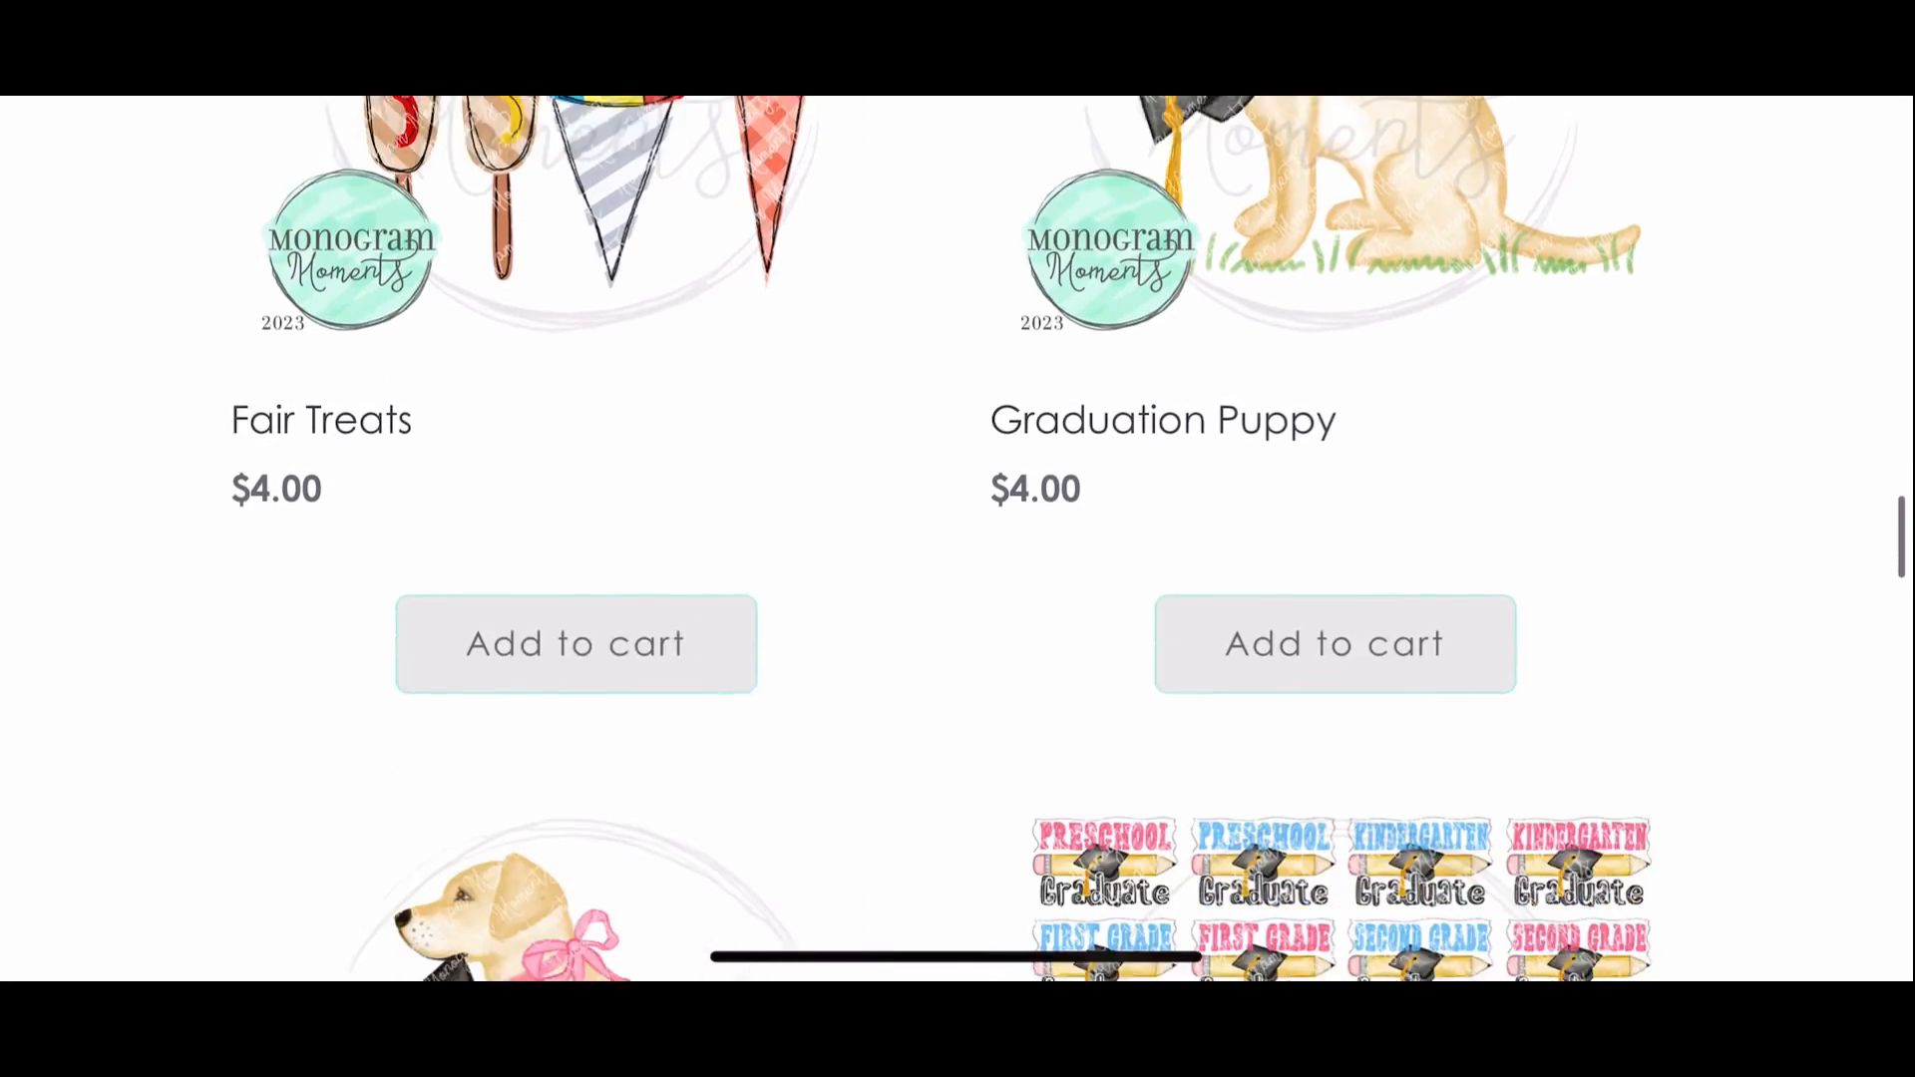